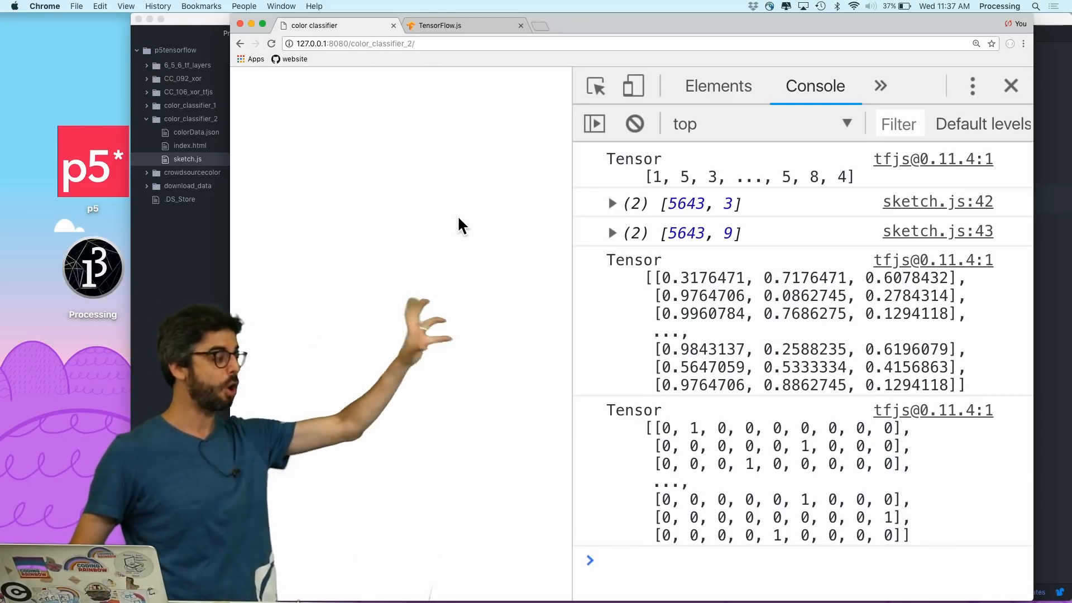
mouse_move(479, 239)
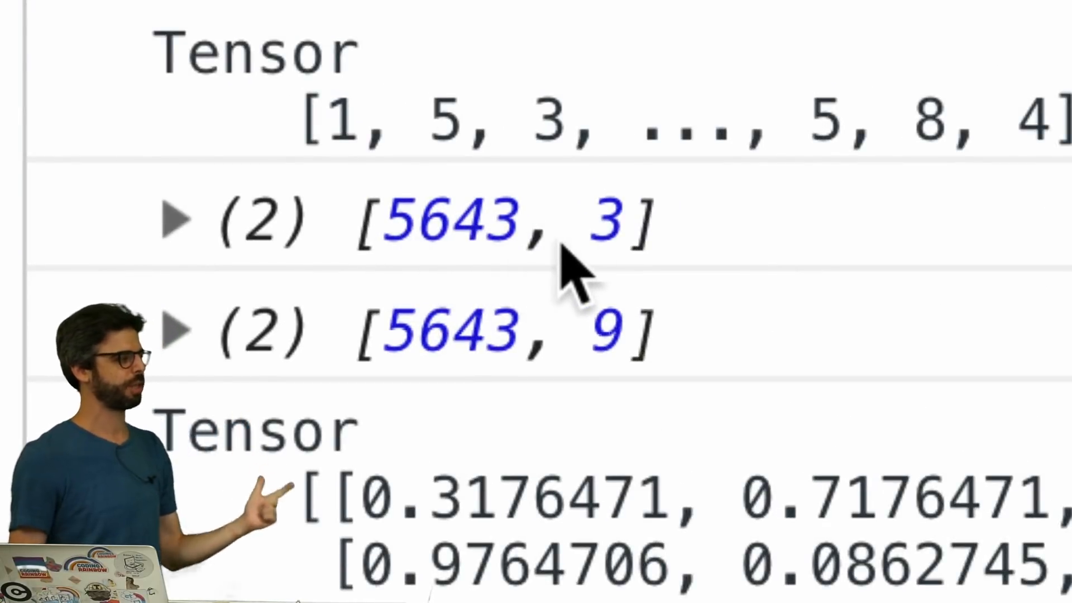
mouse_move(445, 362)
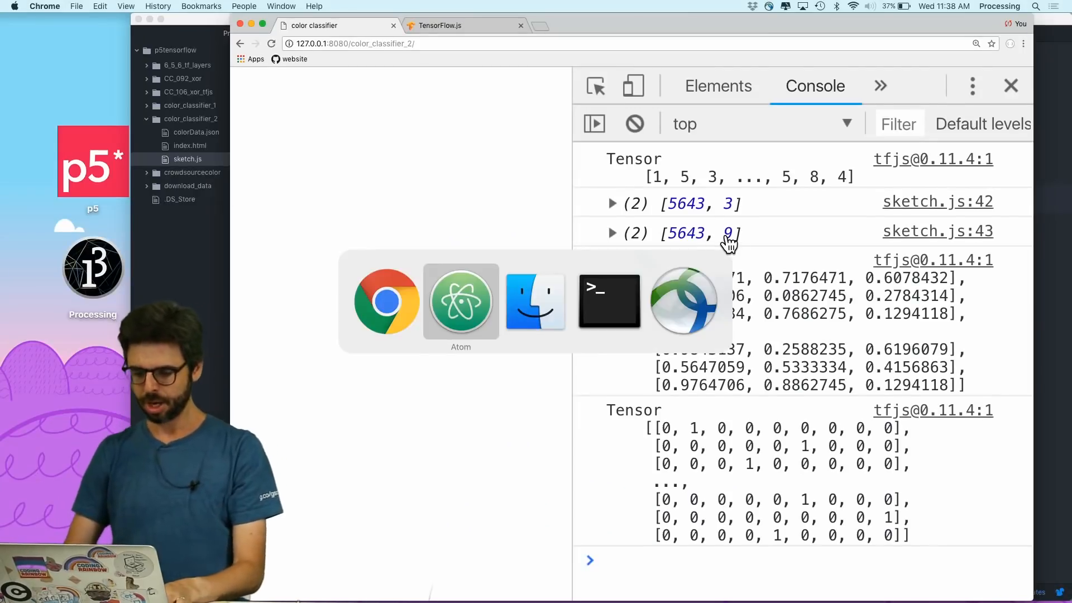
Step: Declare a global 'let model' variable on the blank line after data
left_click(460, 299)
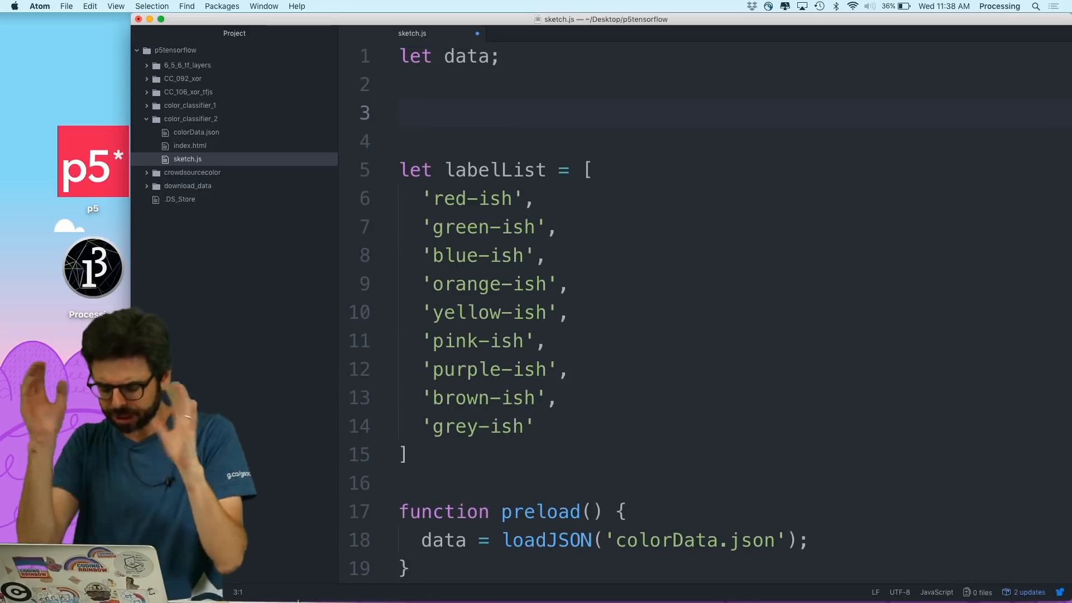
type("let no")
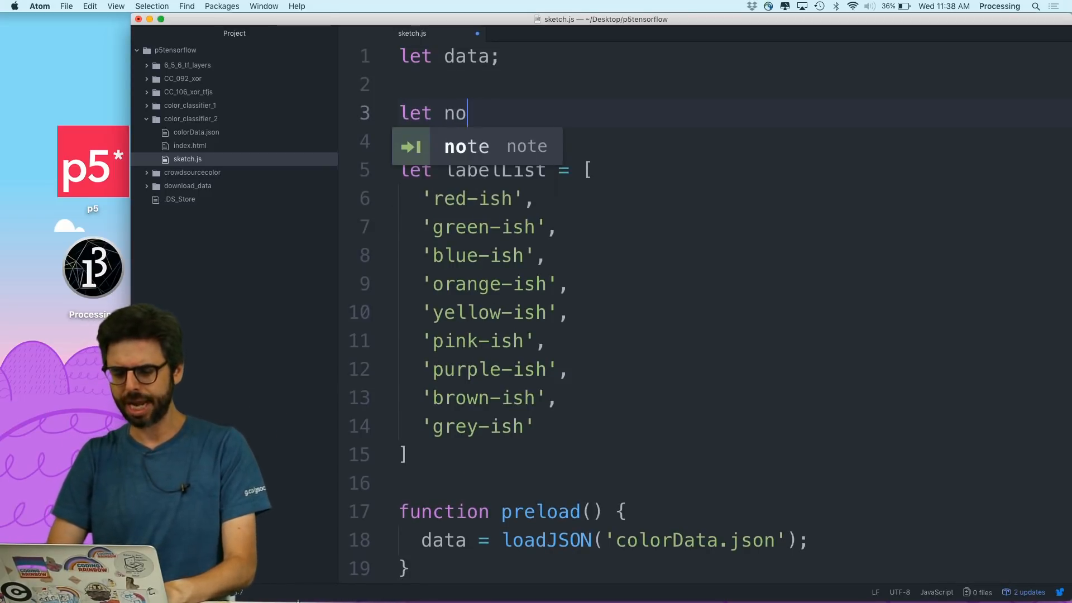
type("model")
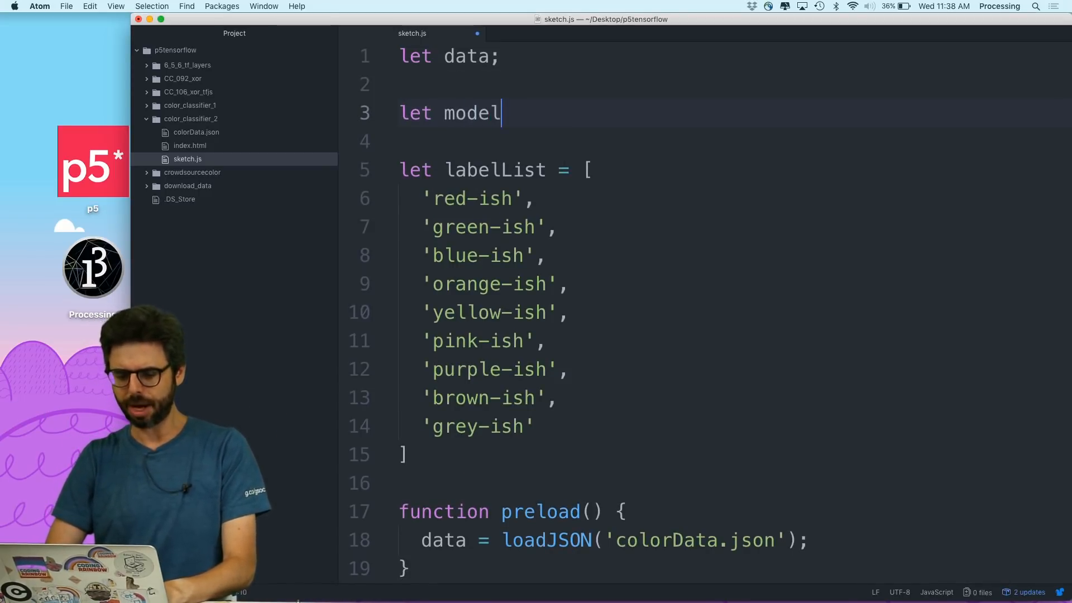
Step: Assign model = tf.sequential(); inside setup
scroll("down", 3)
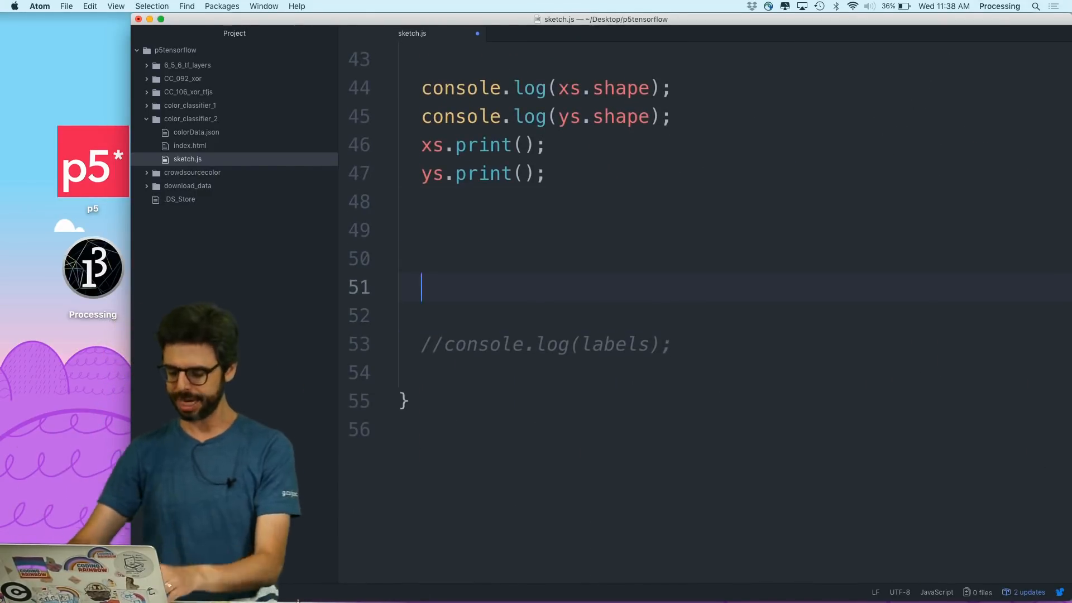
type("model = tf.s")
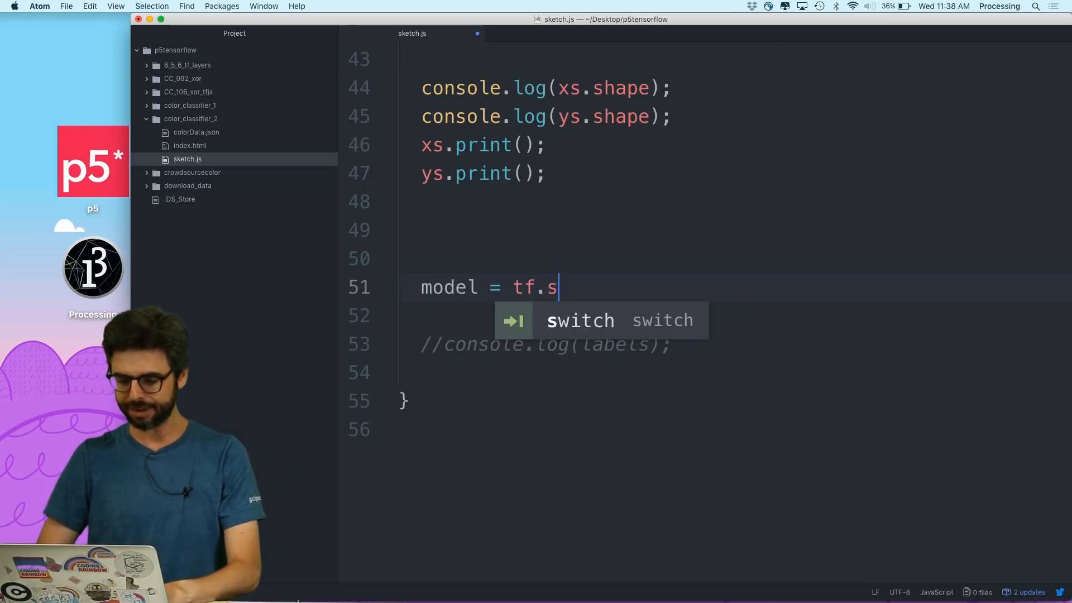
type("equential();")
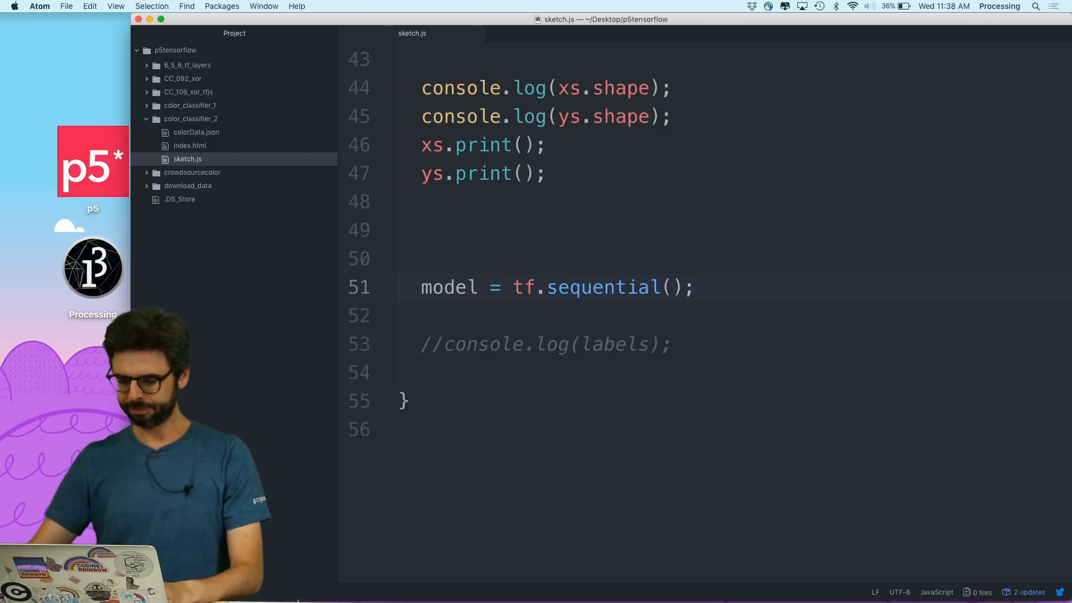
left_click(692, 287)
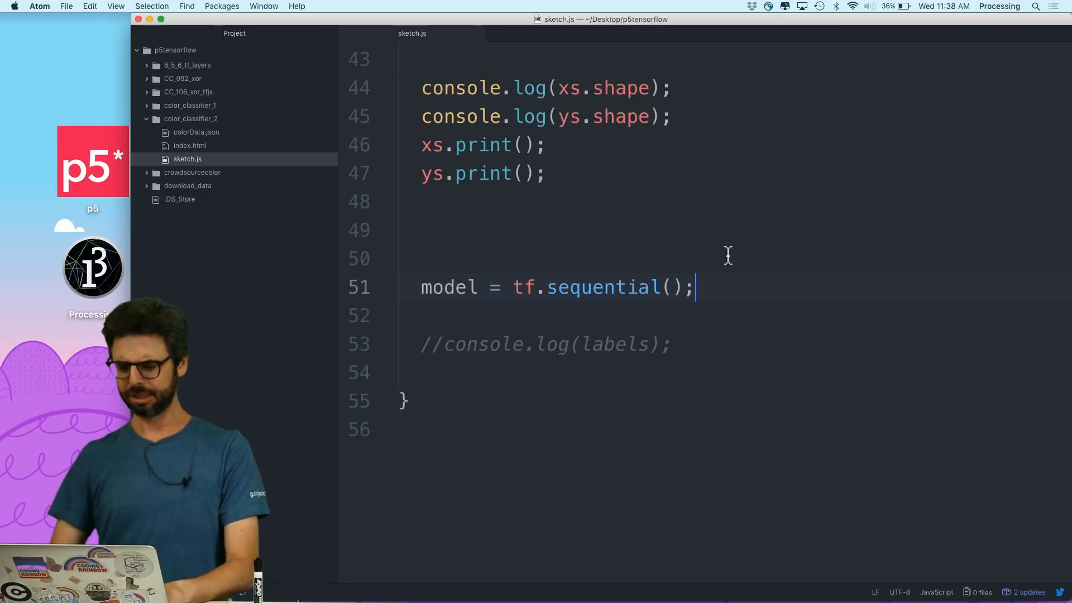
Step: Write 'let hidden = tf.layers.dense({ });' with an empty configuration object
type("let")
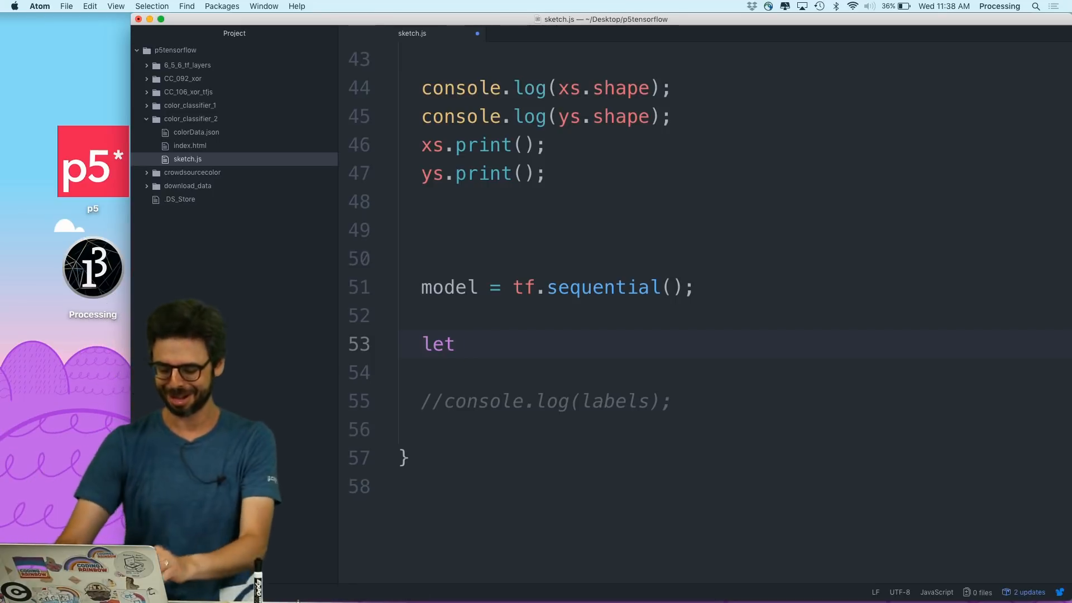
type("hidden")
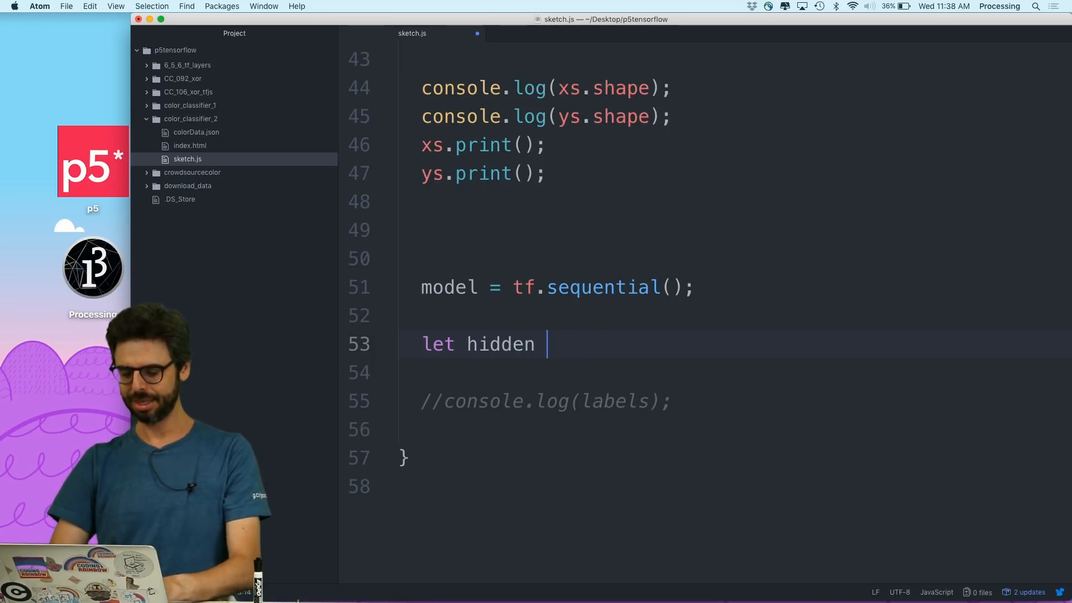
type("= t")
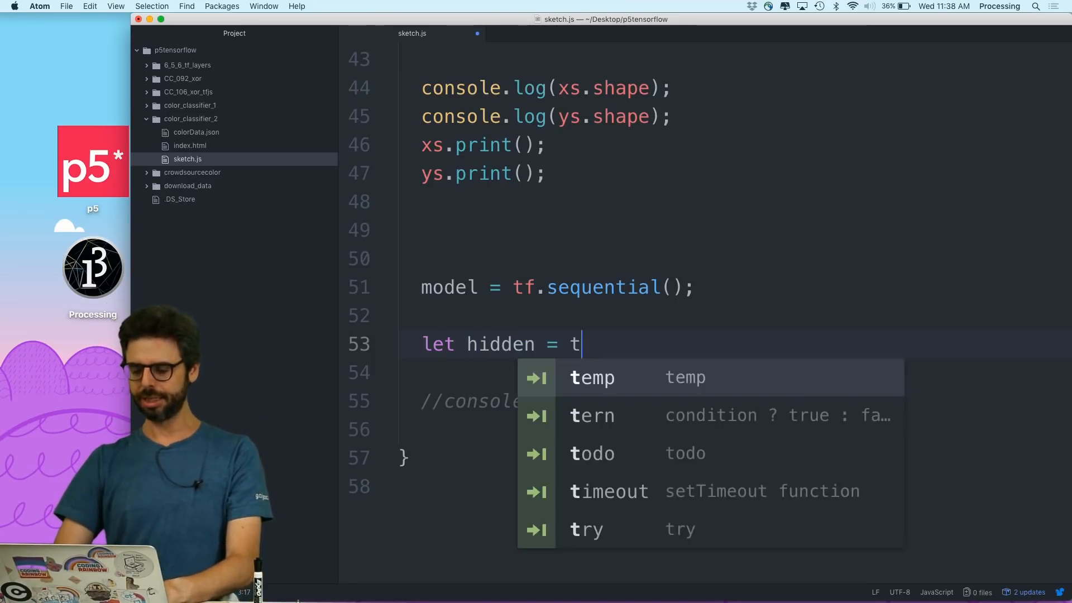
type("f.layers.de")
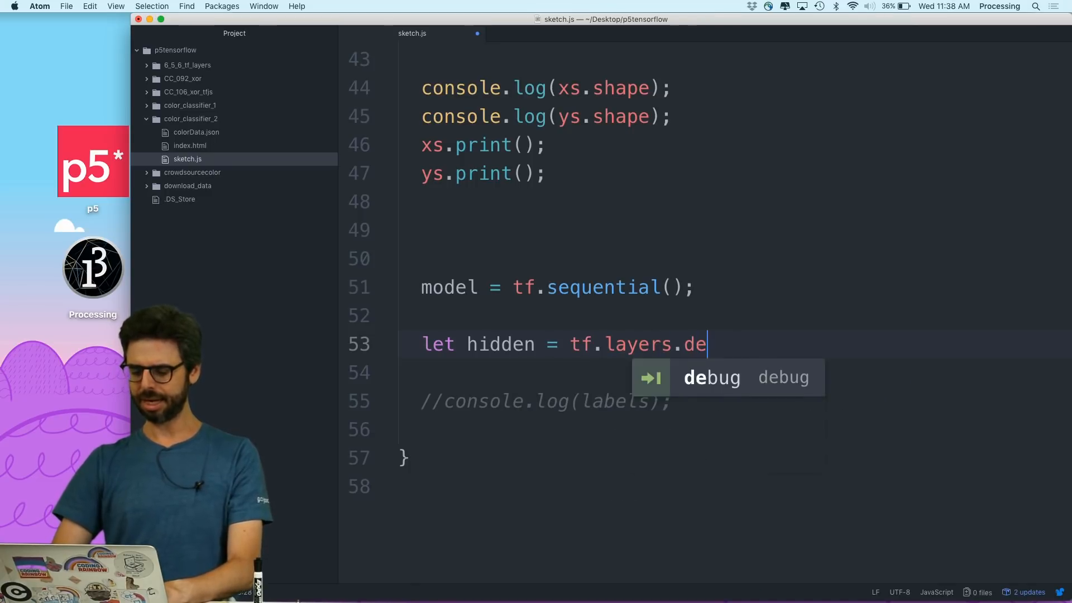
type("nse({})")
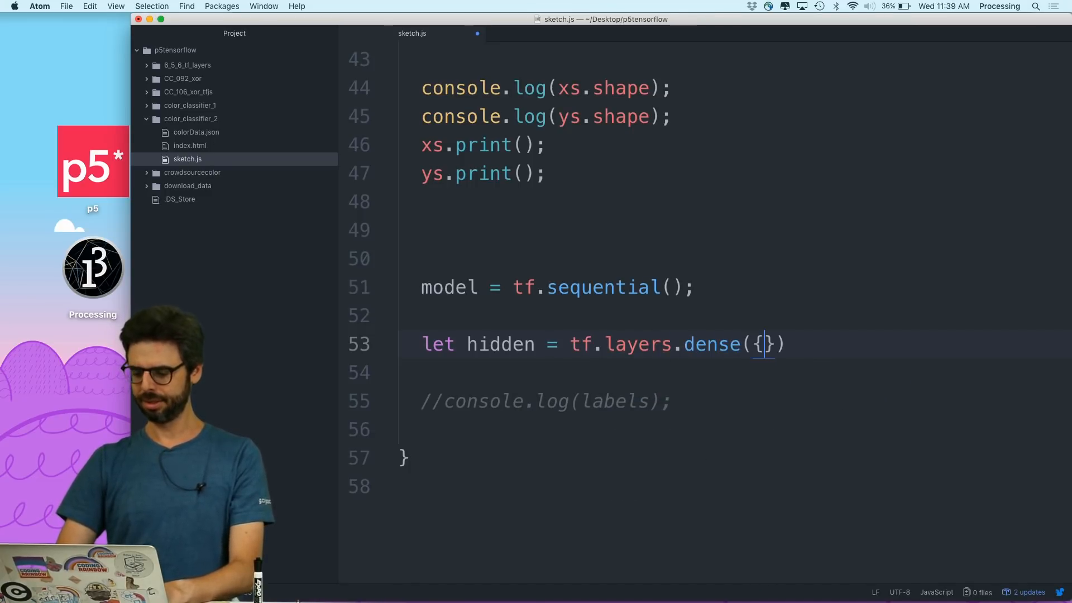
key("enter")
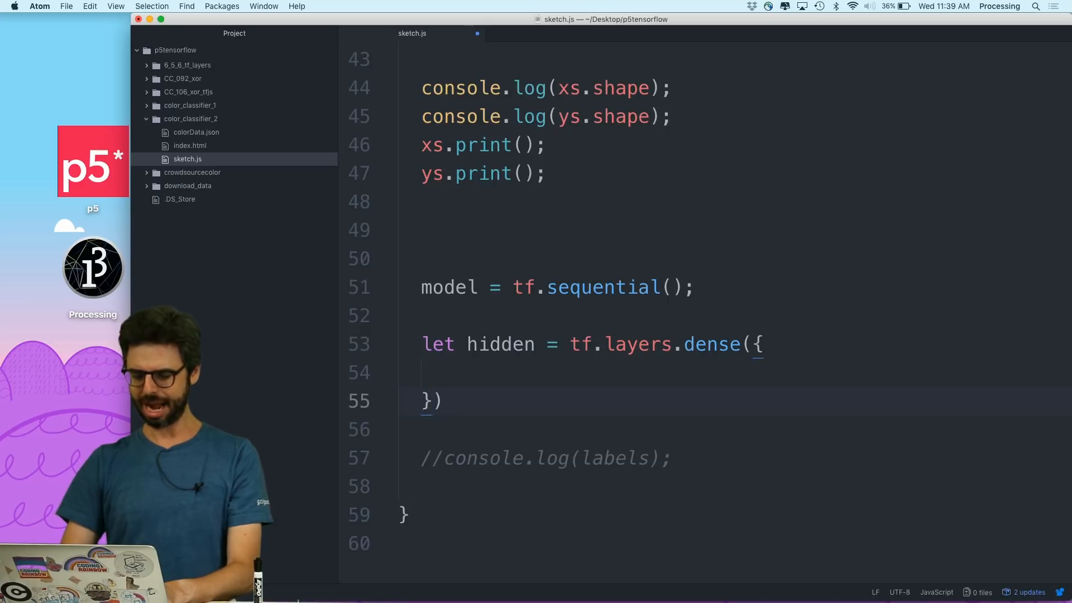
type(");")
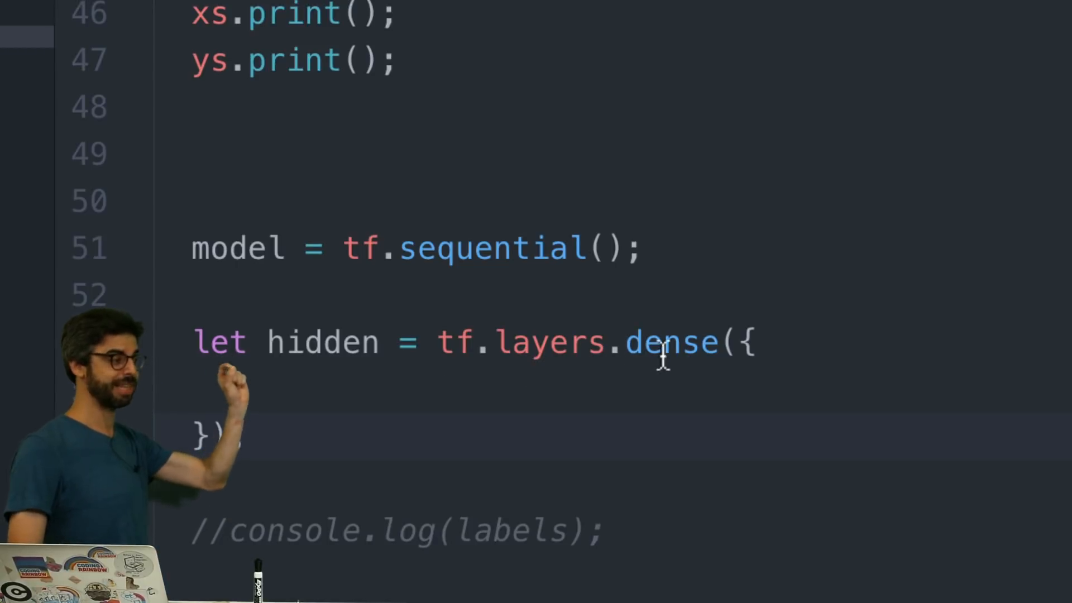
double_click(670, 342)
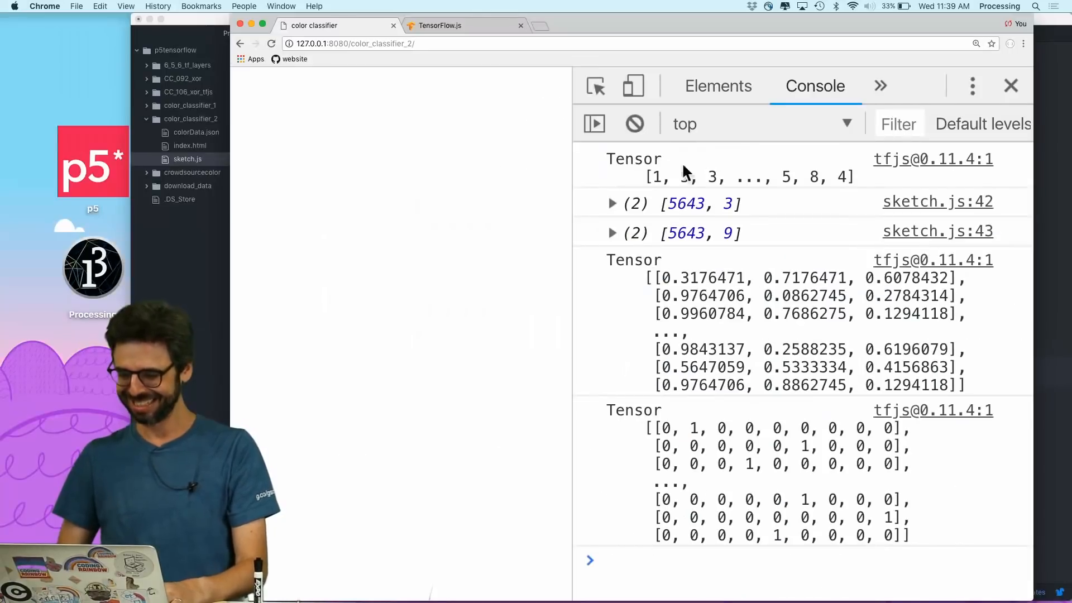
Step: Search the TensorFlow.js API reference for 'tf.layers' and review the dense layer's config options
left_click(440, 26)
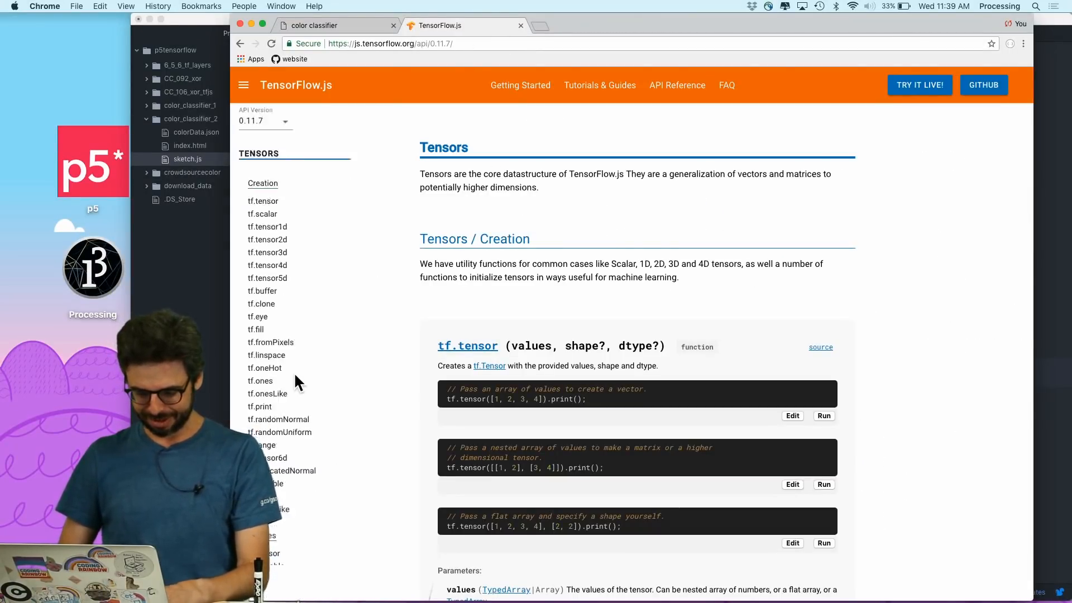
type("tf.lay")
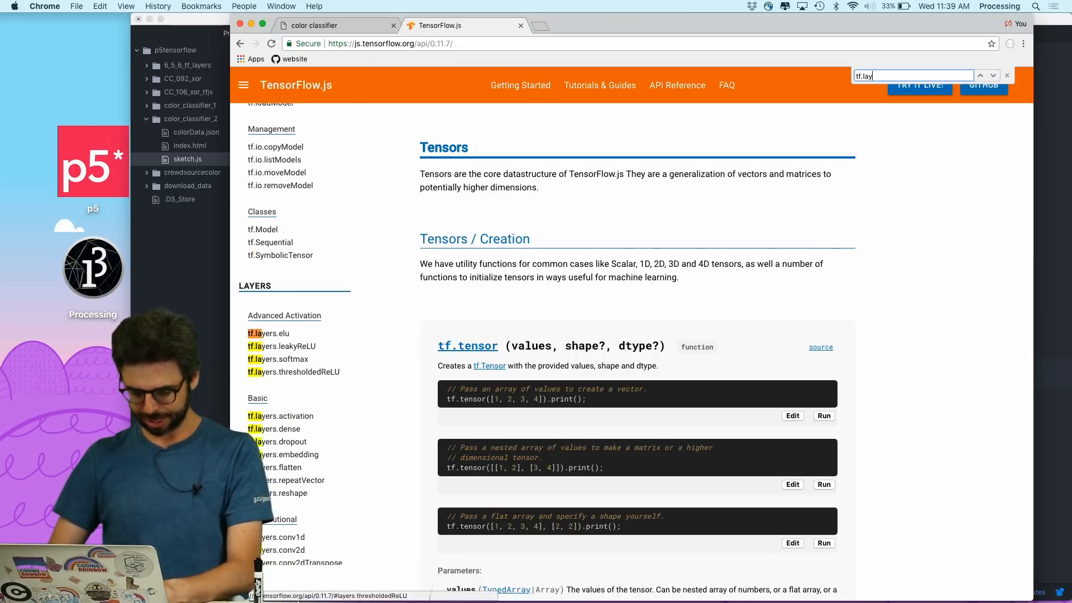
type("ers")
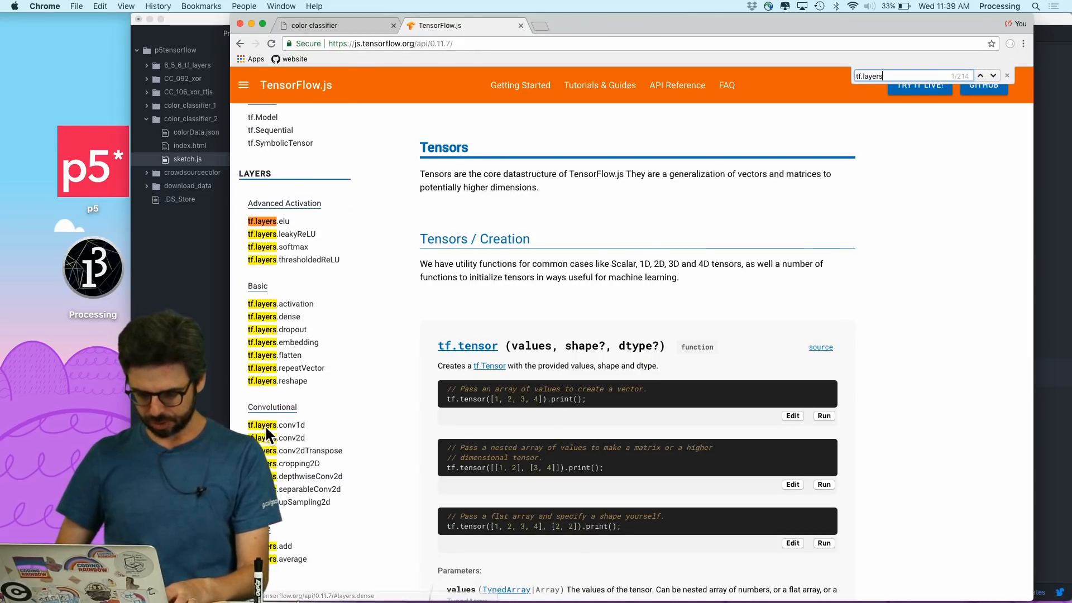
scroll("down", 3)
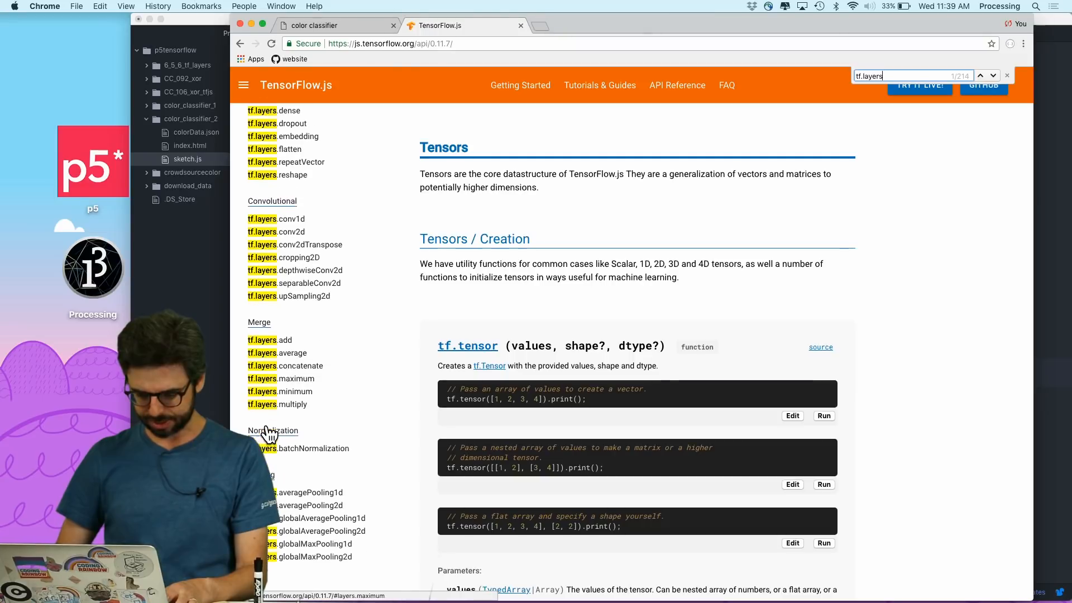
scroll("down", 3)
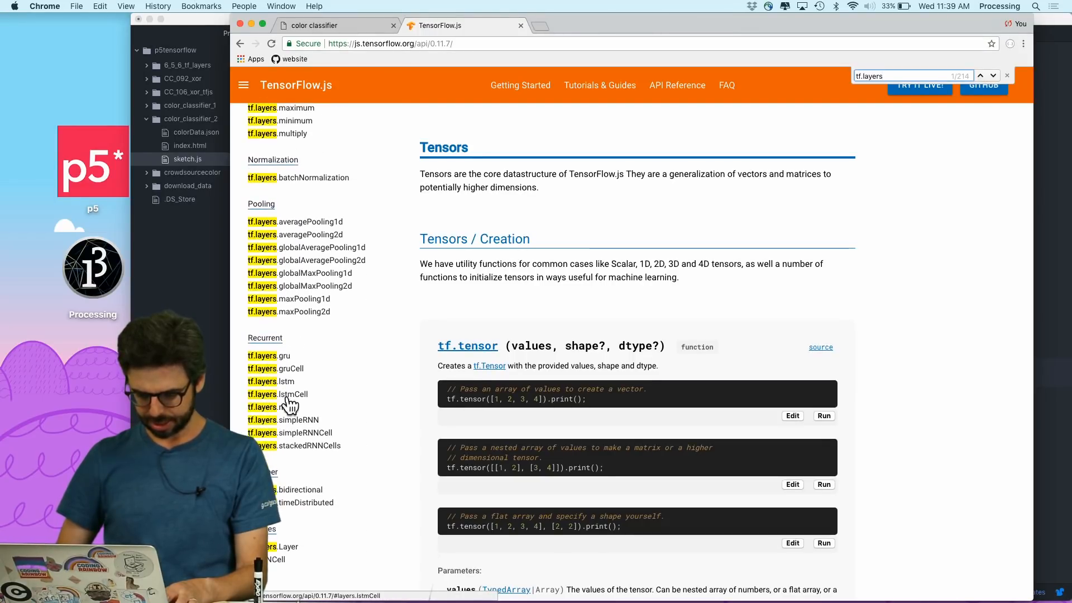
scroll("up", 3)
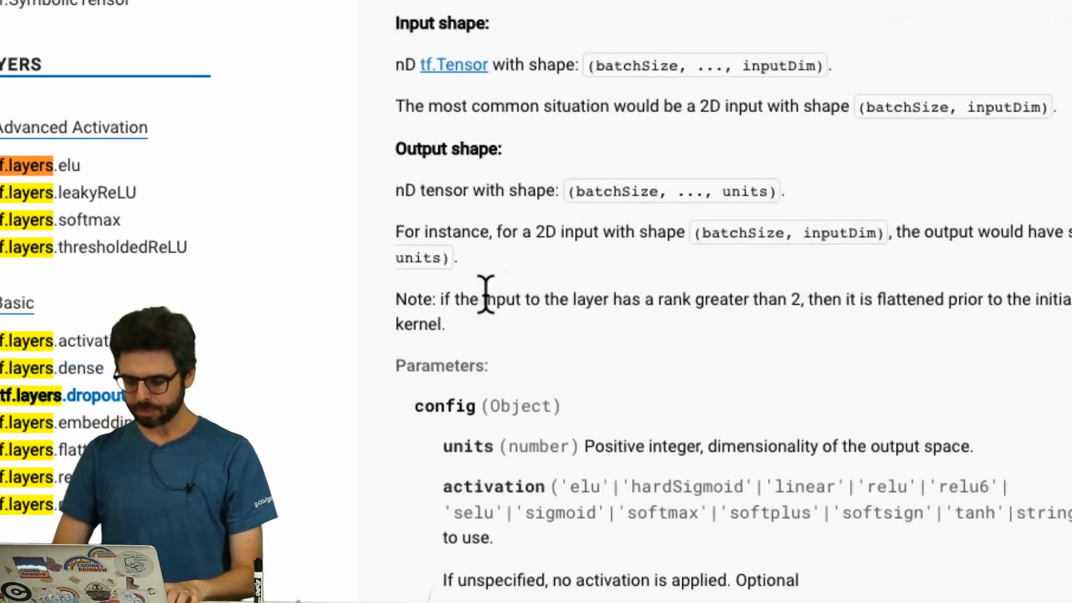
scroll("down", 3)
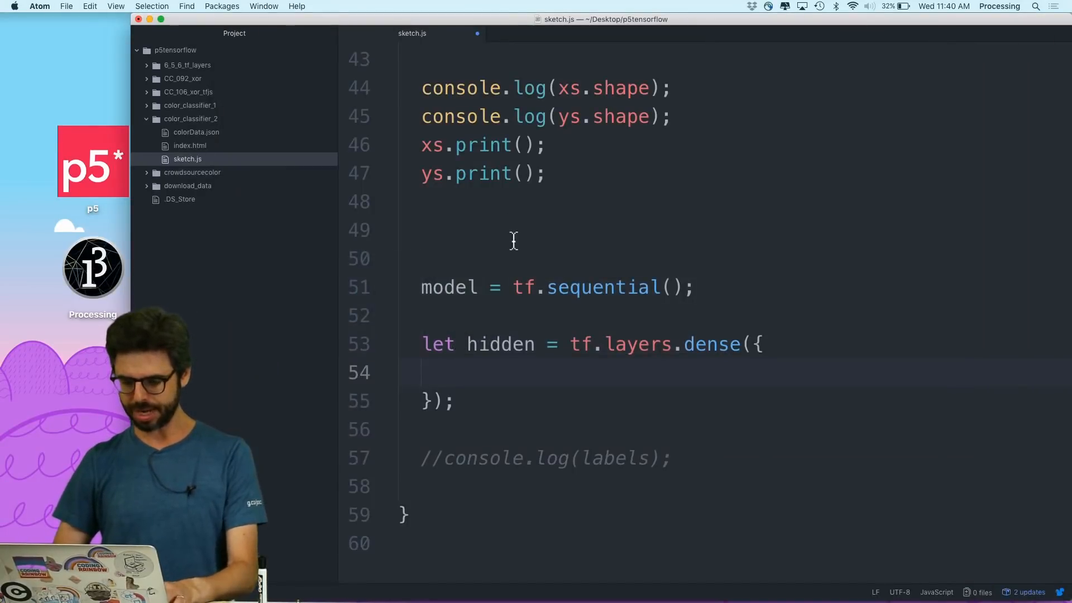
Step: Configure the hidden layer with units: 16, activation 'sigmoid' and inputDim: [3]
type("units: 16,")
type("activation:")
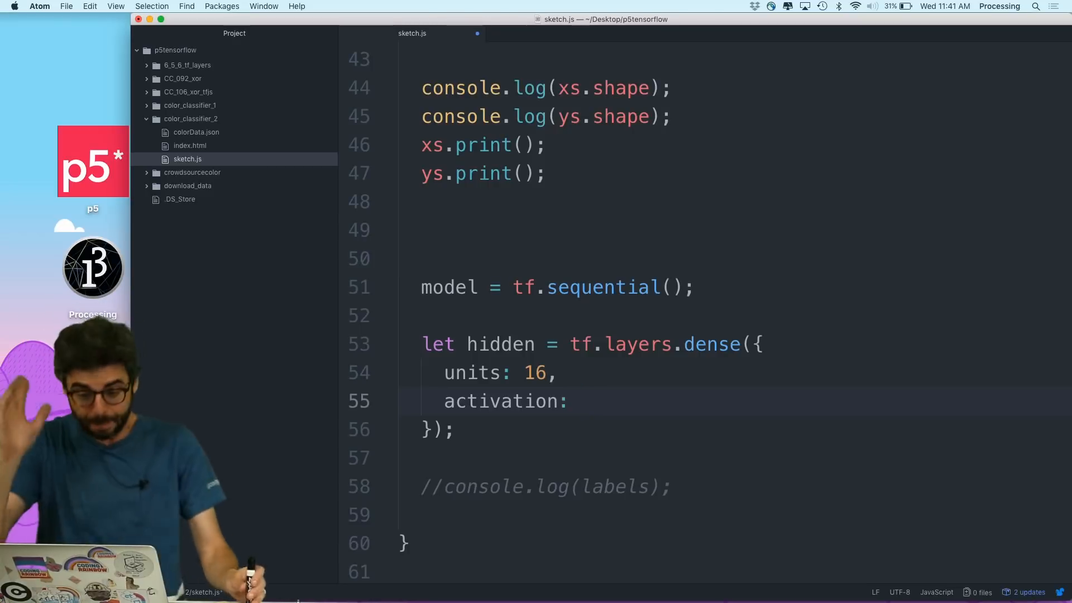
type("'sigmoi'")
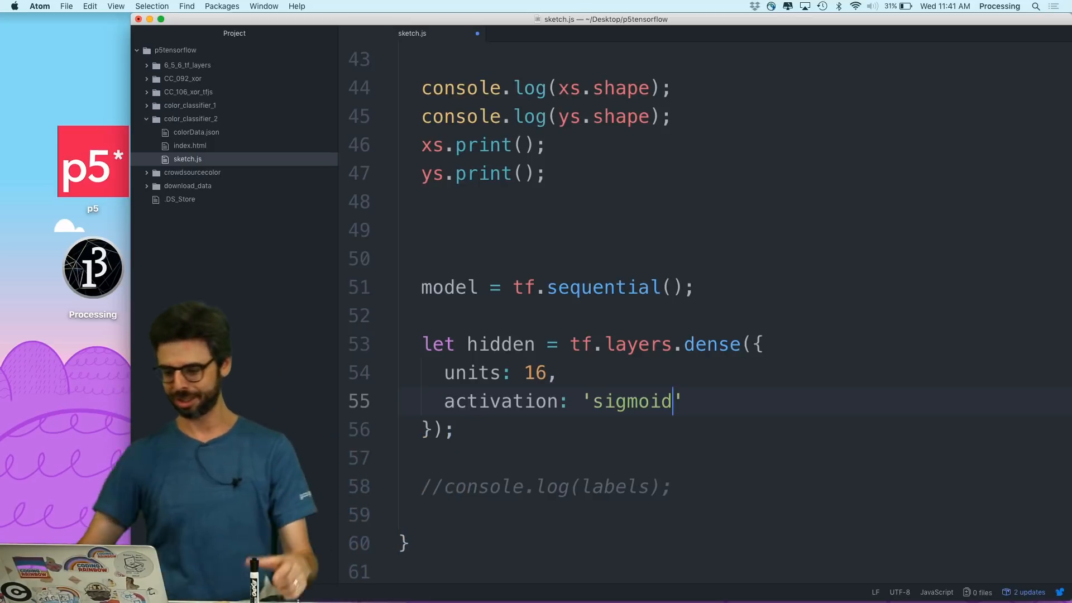
type(",")
key("Enter")
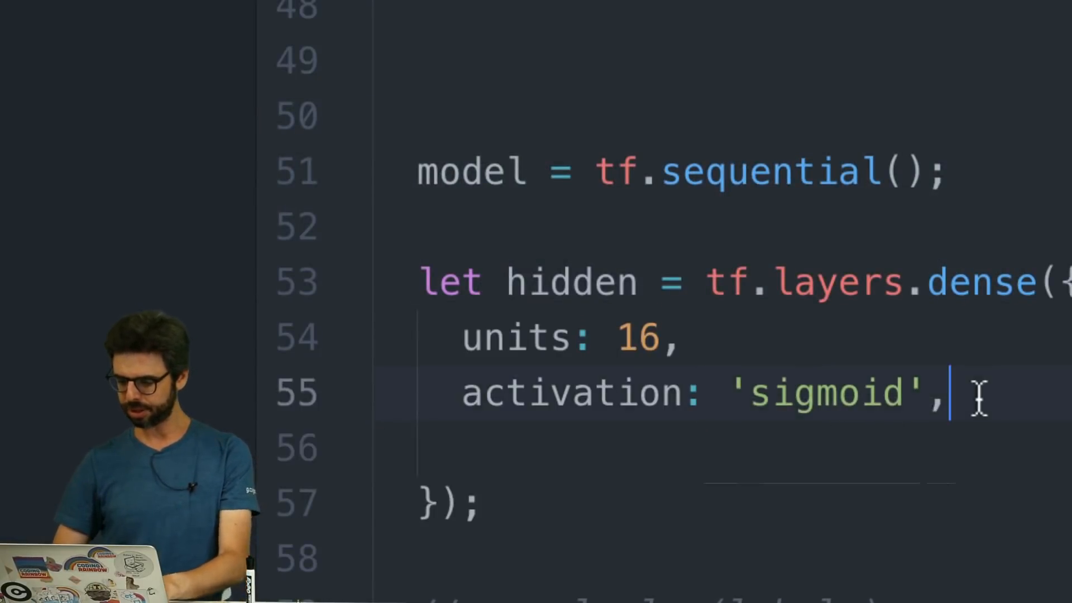
type("inputDim:")
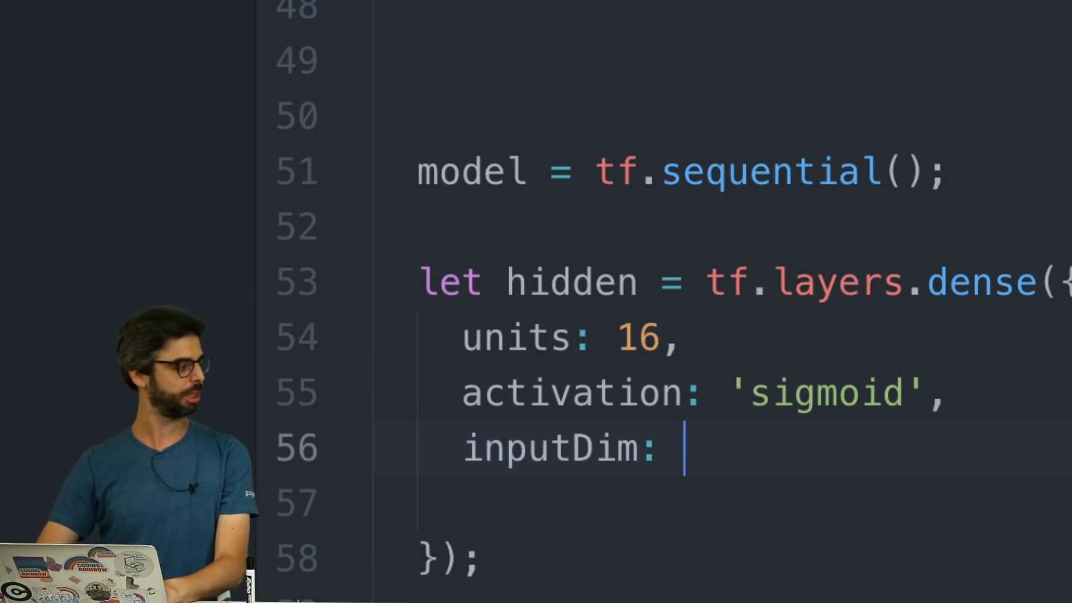
type("[3]")
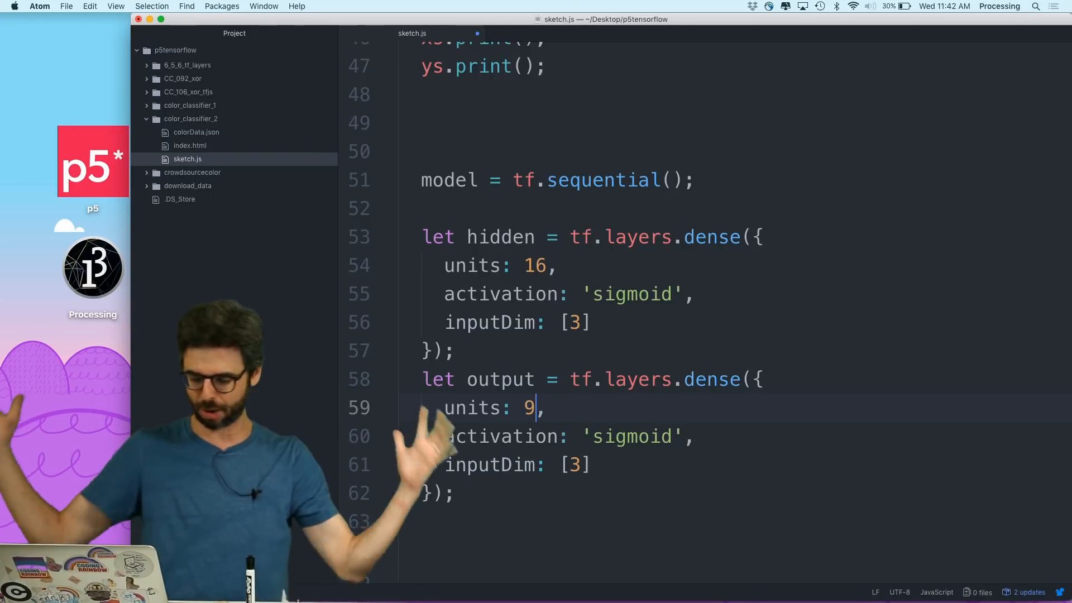
Step: Drop inputDim from the output layer and set its activation to 'softmax'
double_click(630, 436)
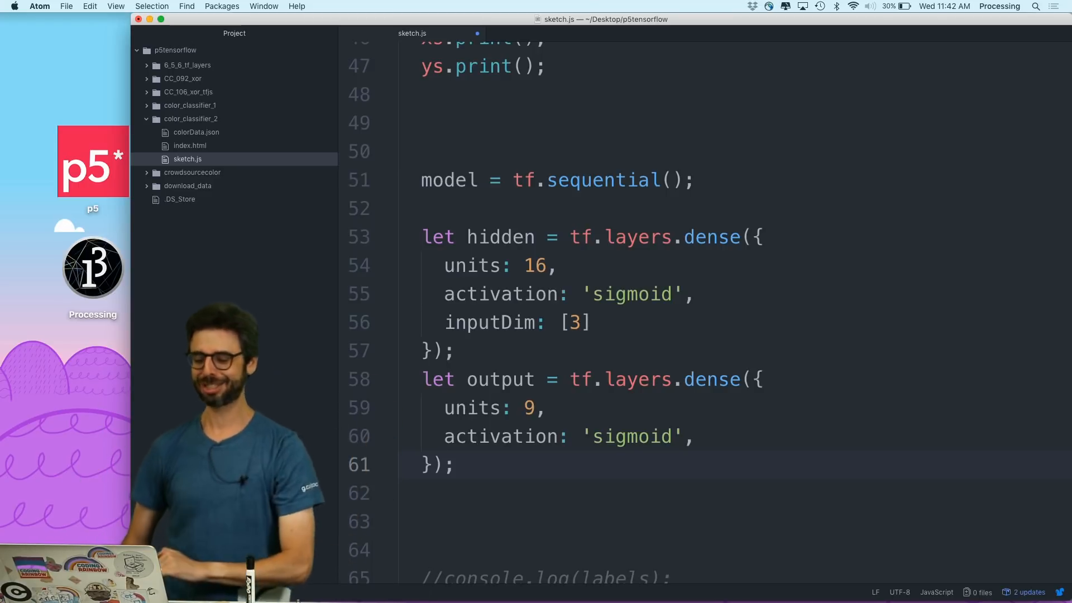
double_click(630, 436)
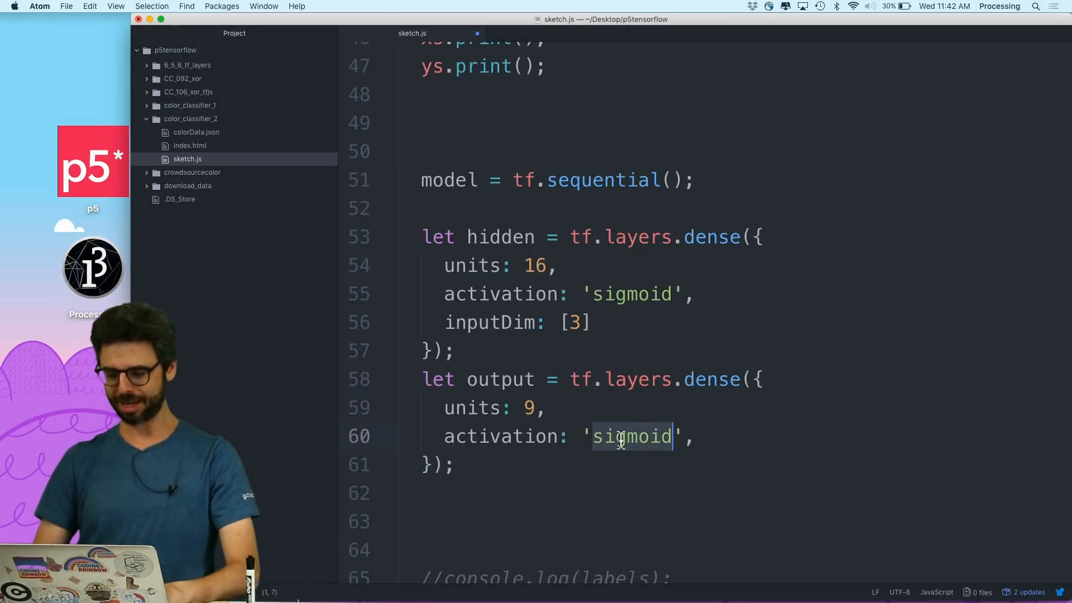
type("softmax")
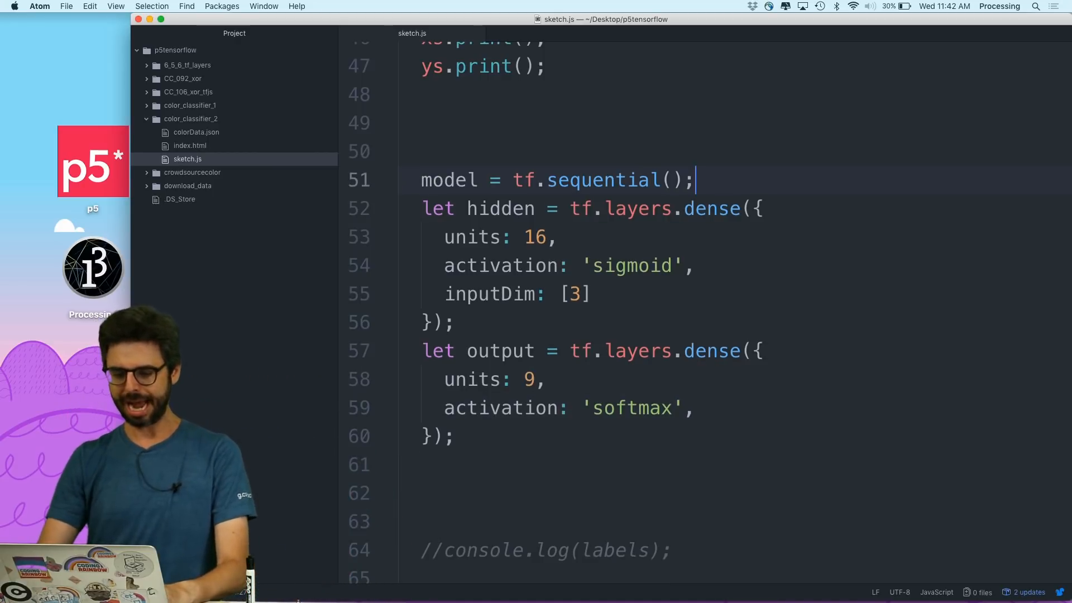
Step: Add the layers with model.add(hidden); and model.add(output);
type("mo")
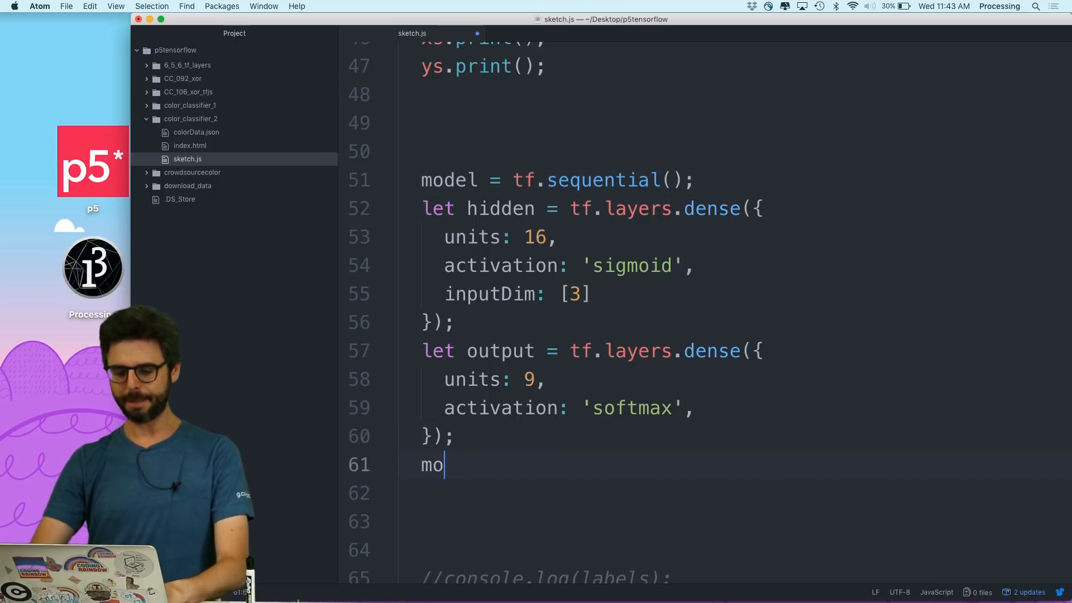
type("del.add")
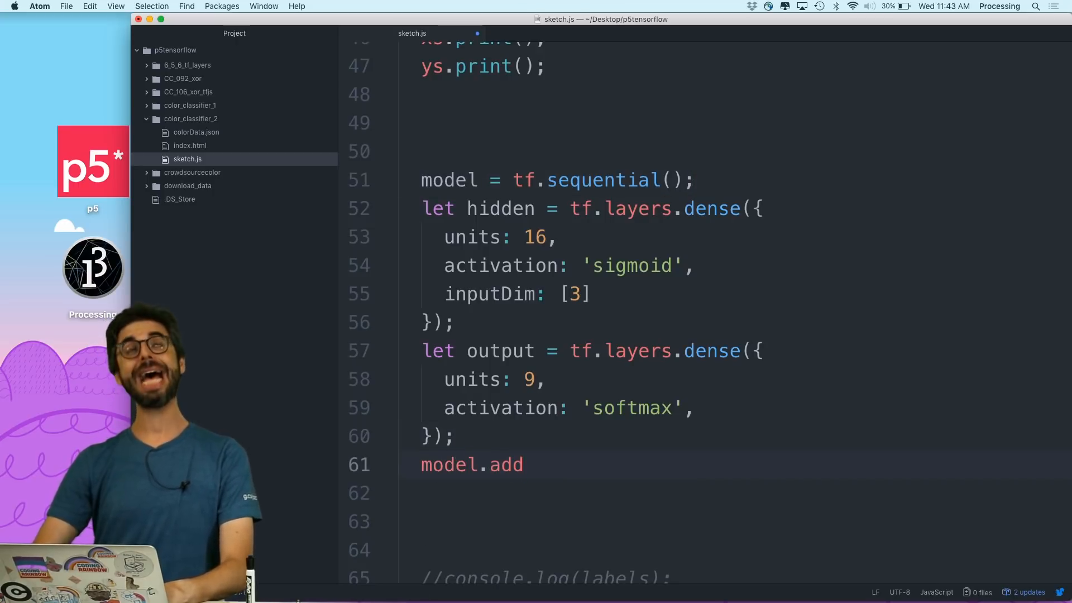
type("(hidden);")
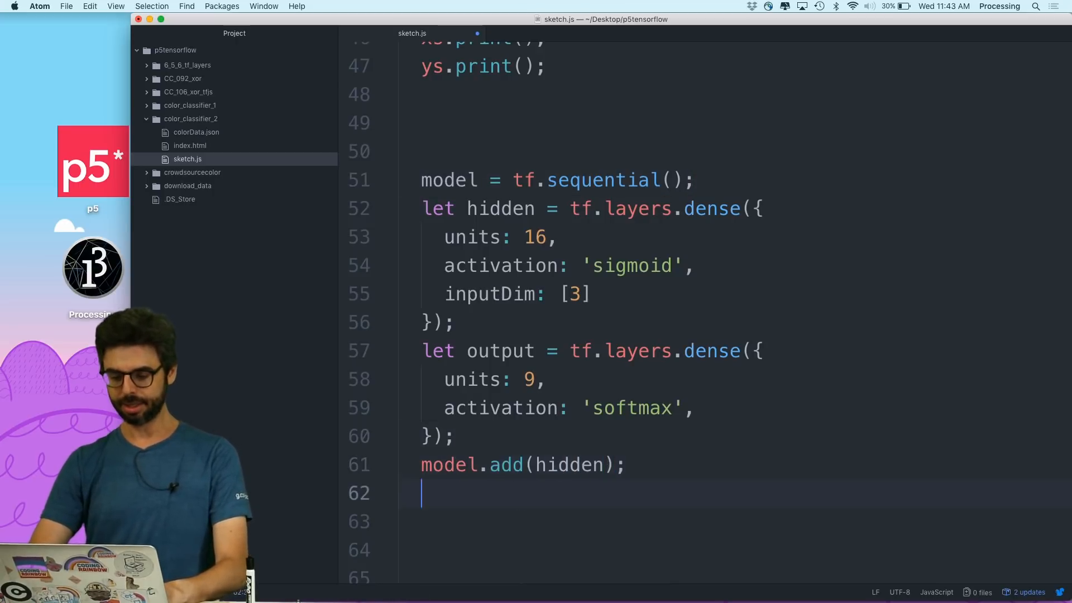
type("model.add()")
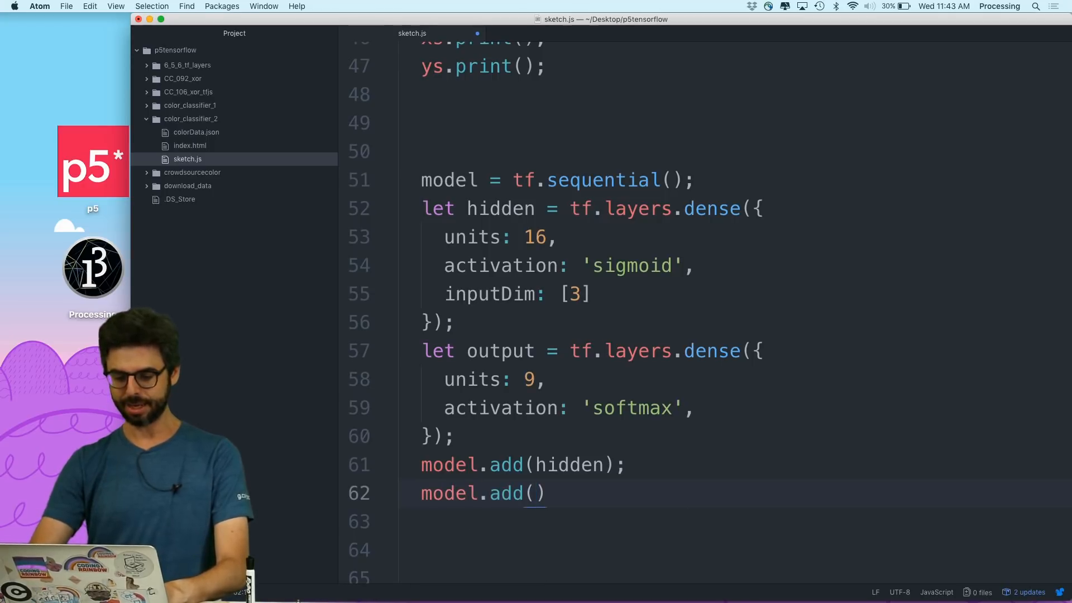
type("output")
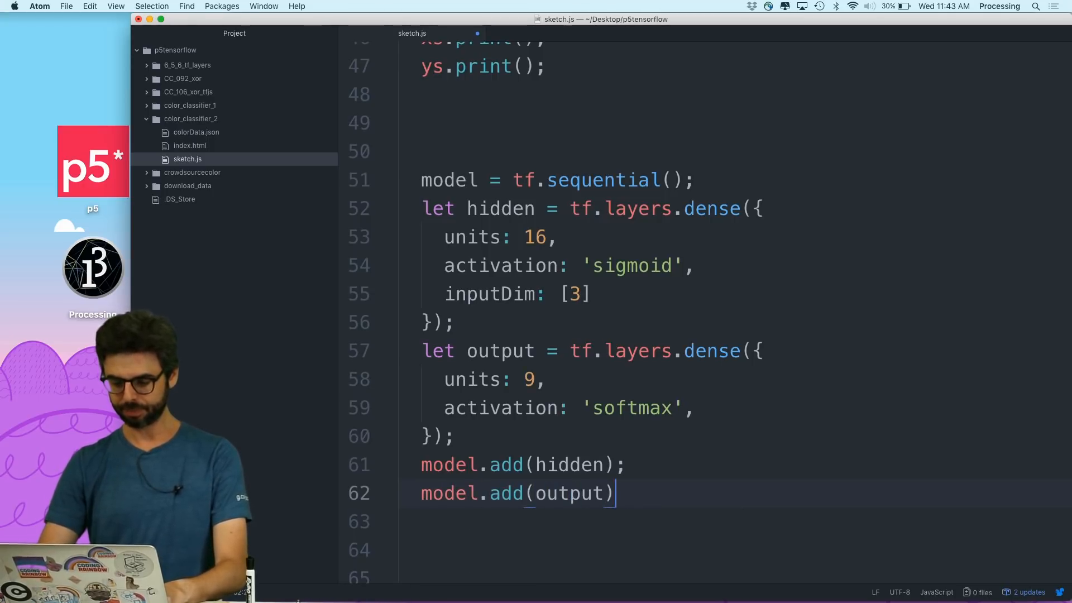
type(";")
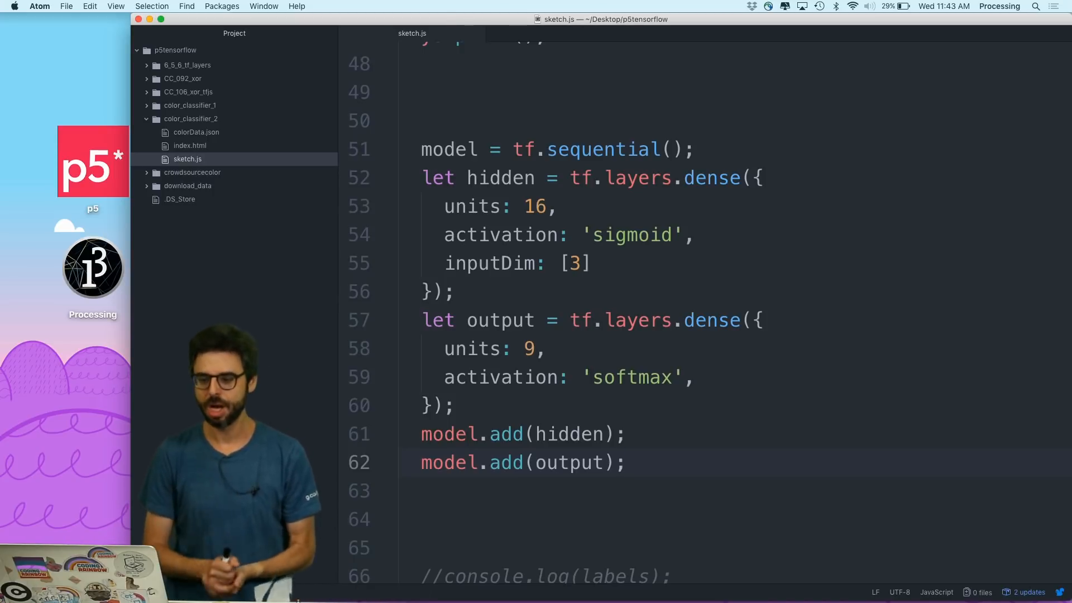
Step: Comment an optimizer note switching "meanSquaredError" to "categoricalCrossEntropy"
type("optimizer")
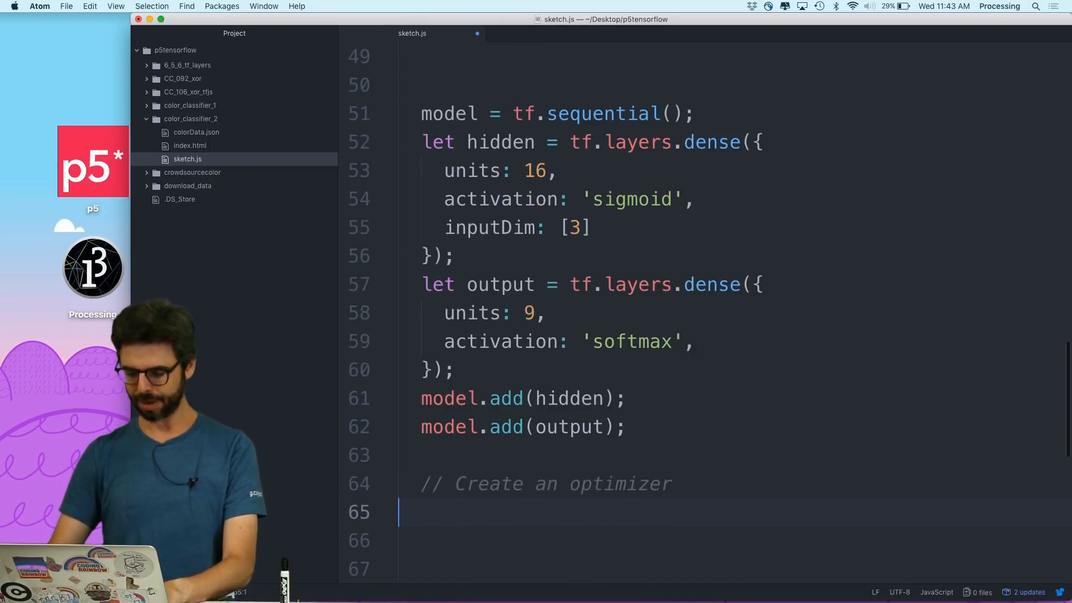
type("//")
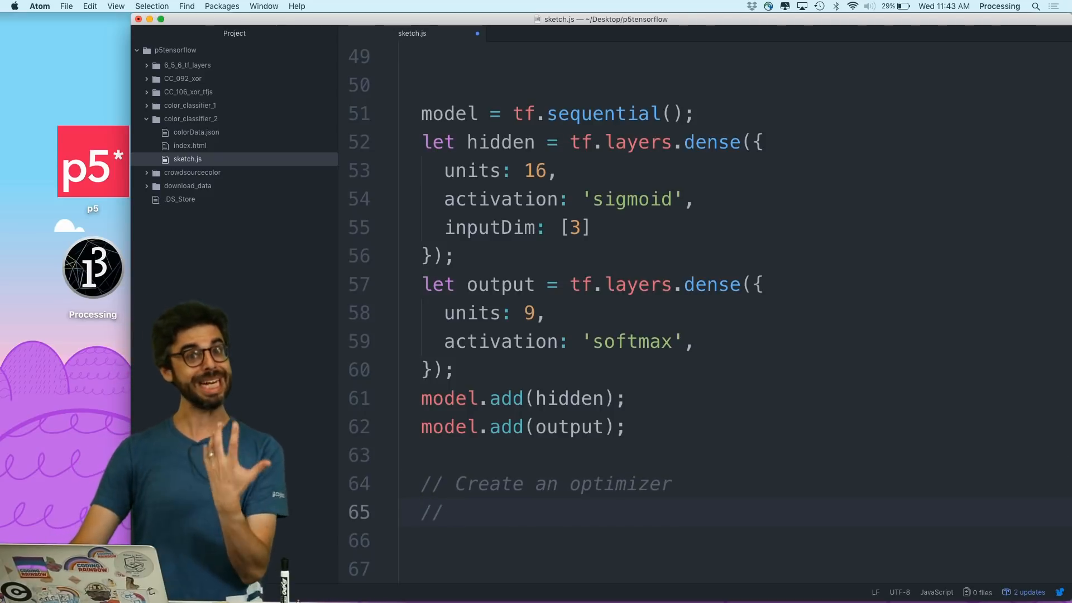
type("\"mean\"")
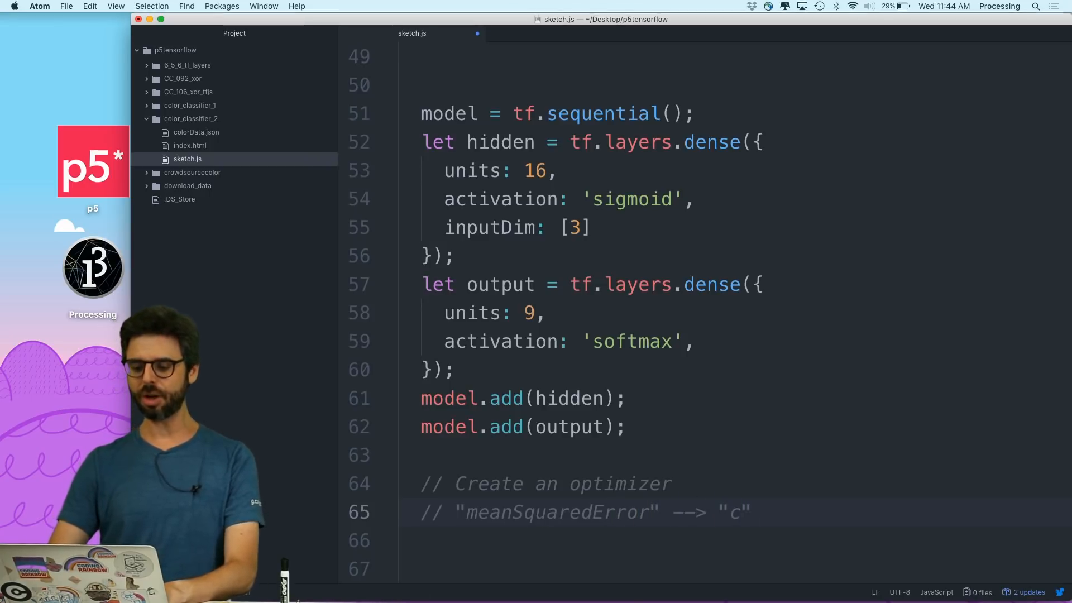
type("ategoricalC")
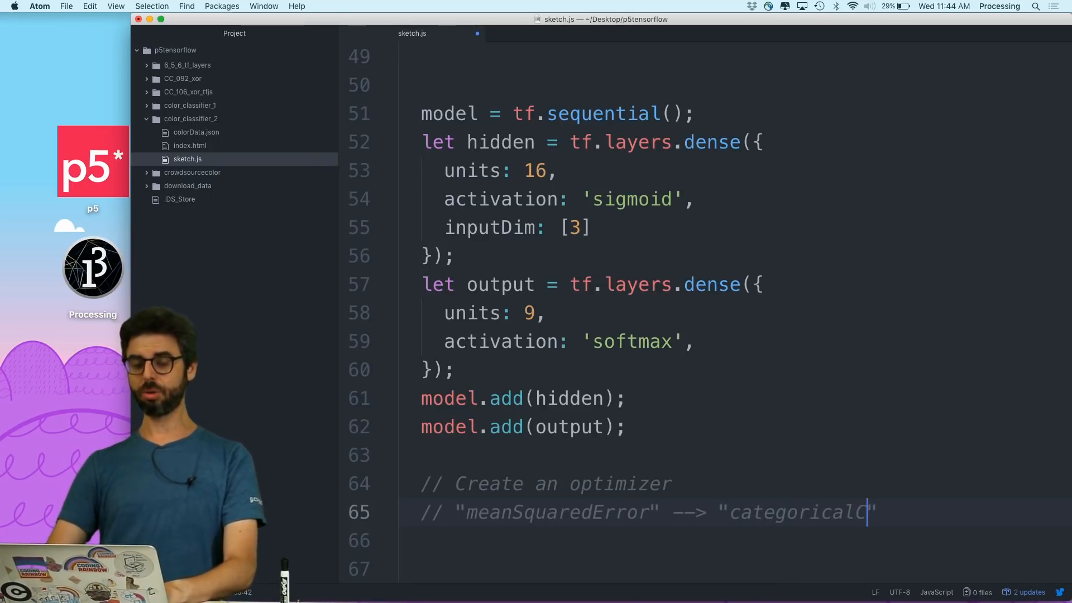
type("rossEntropy")
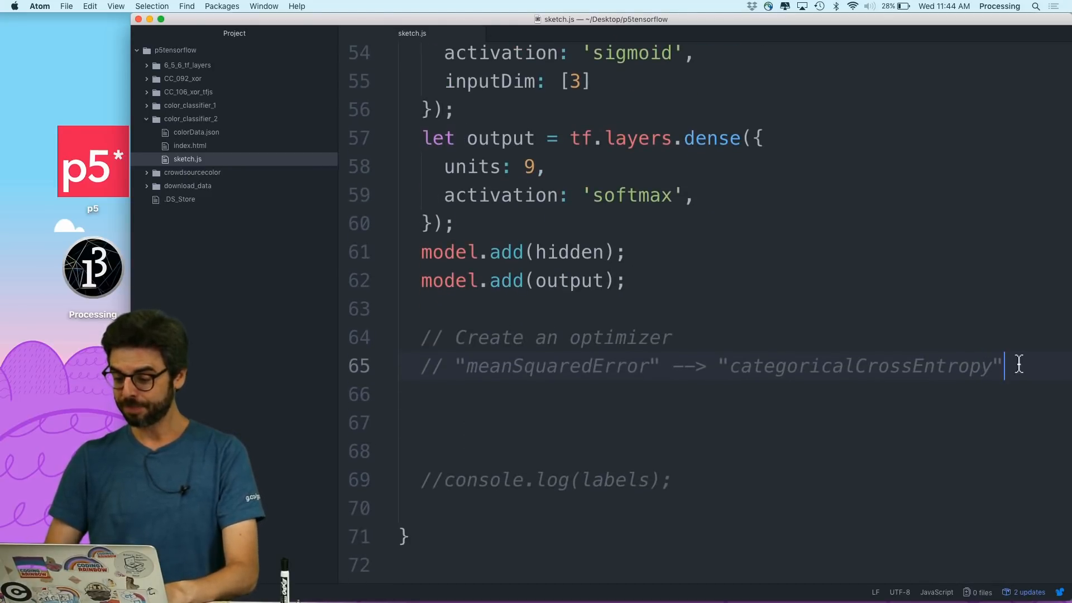
Step: Add a '// compile the model' outline comment
type("// compile the mo")
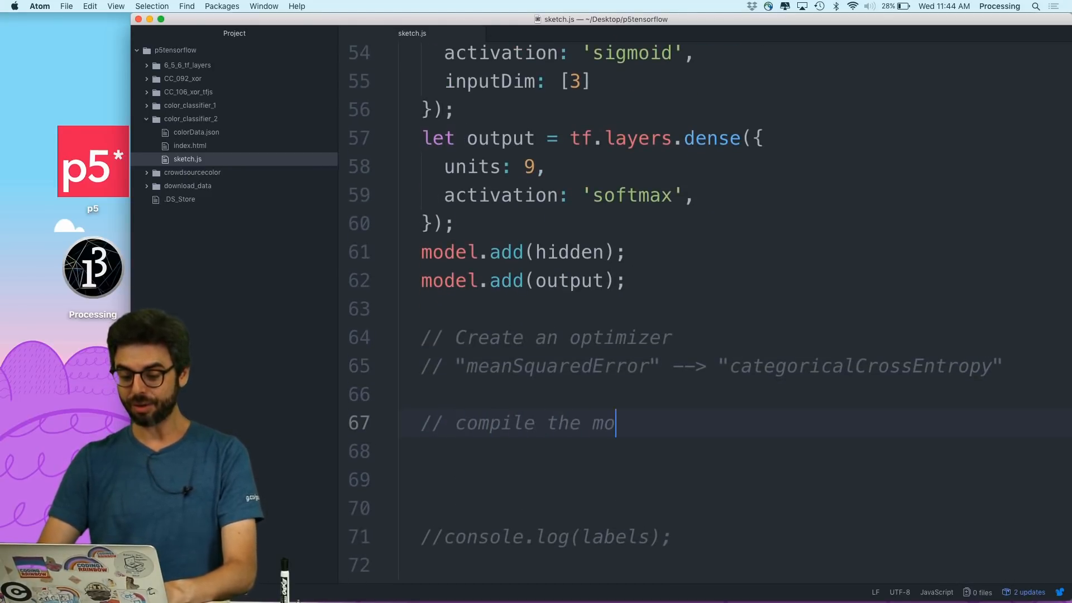
type("del")
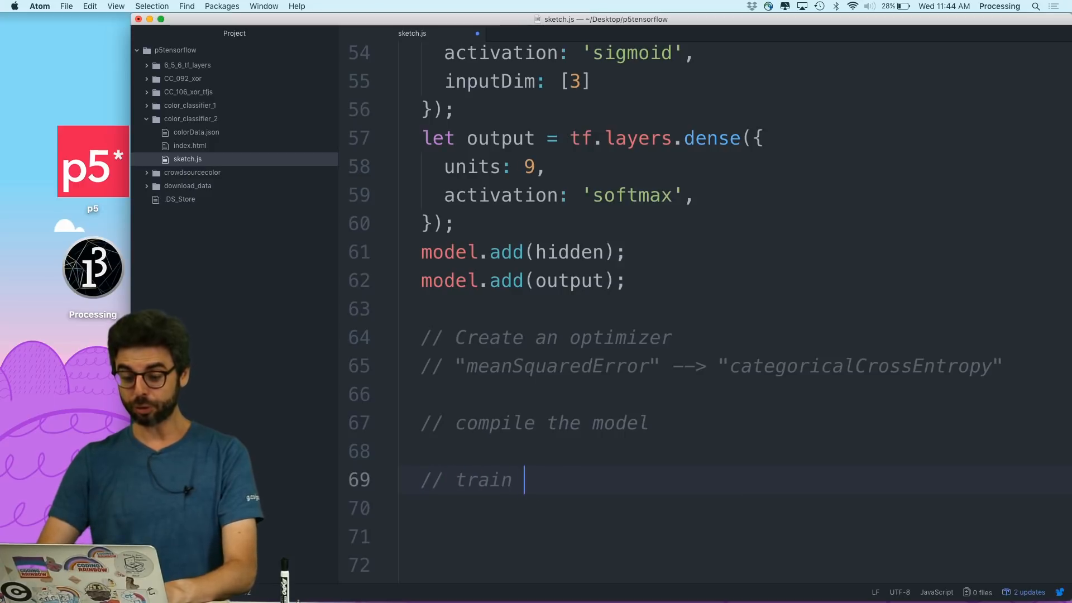
scroll("up", 3)
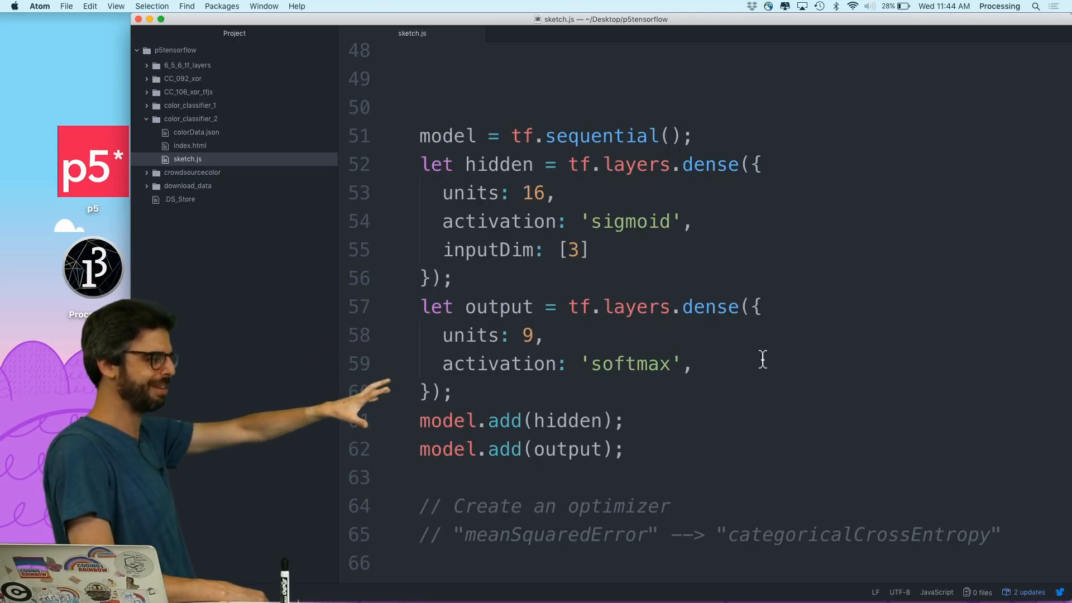
Step: Delete the trailing comma after 'softmax' and revisit the meanSquaredError comment
left_click(695, 364)
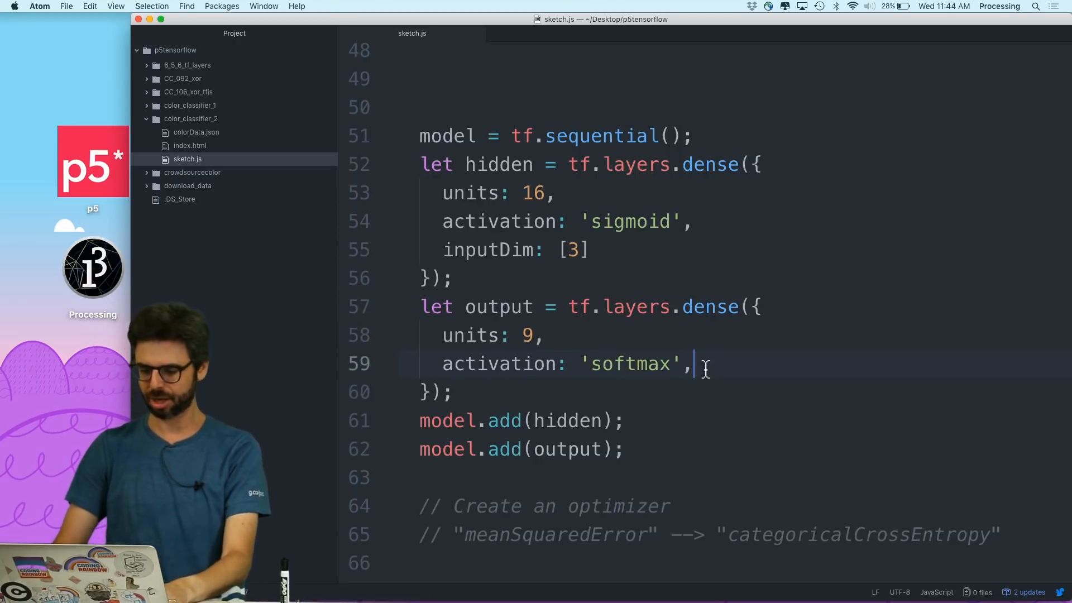
key("Backspace")
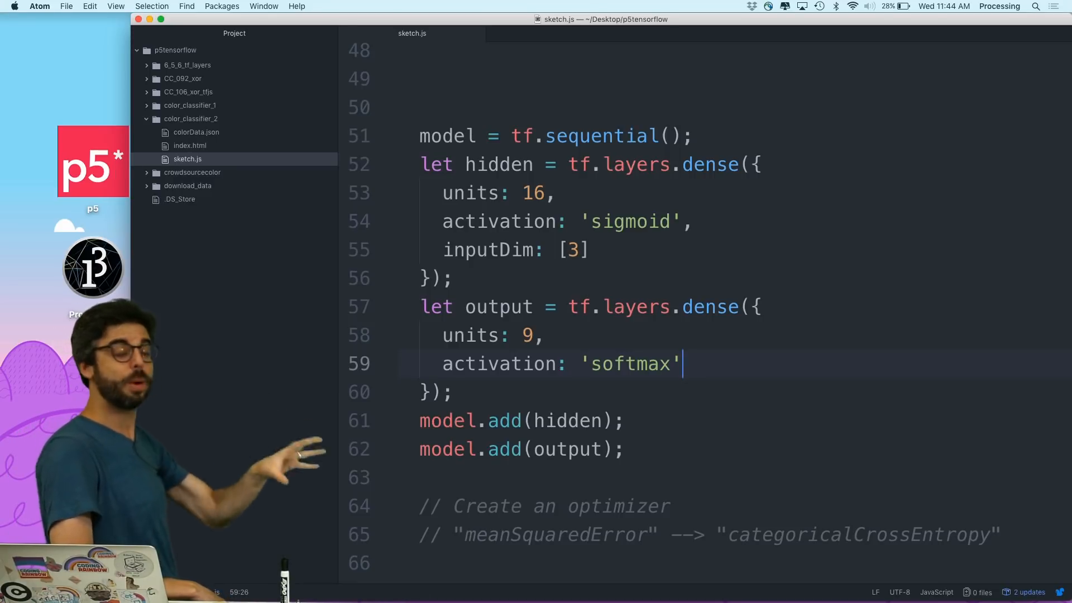
scroll("down", 3)
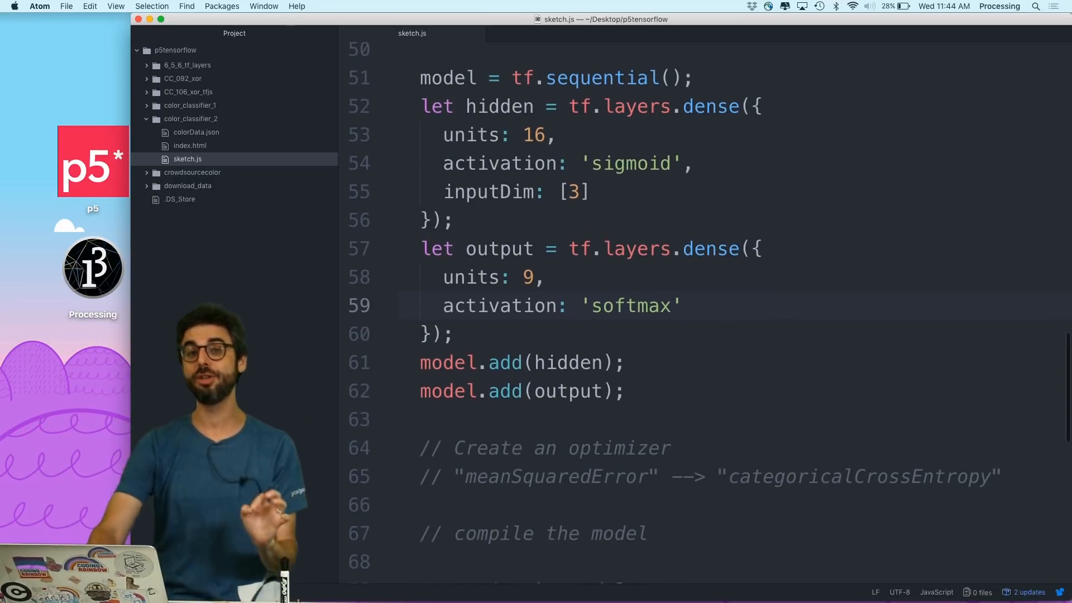
left_click(551, 504)
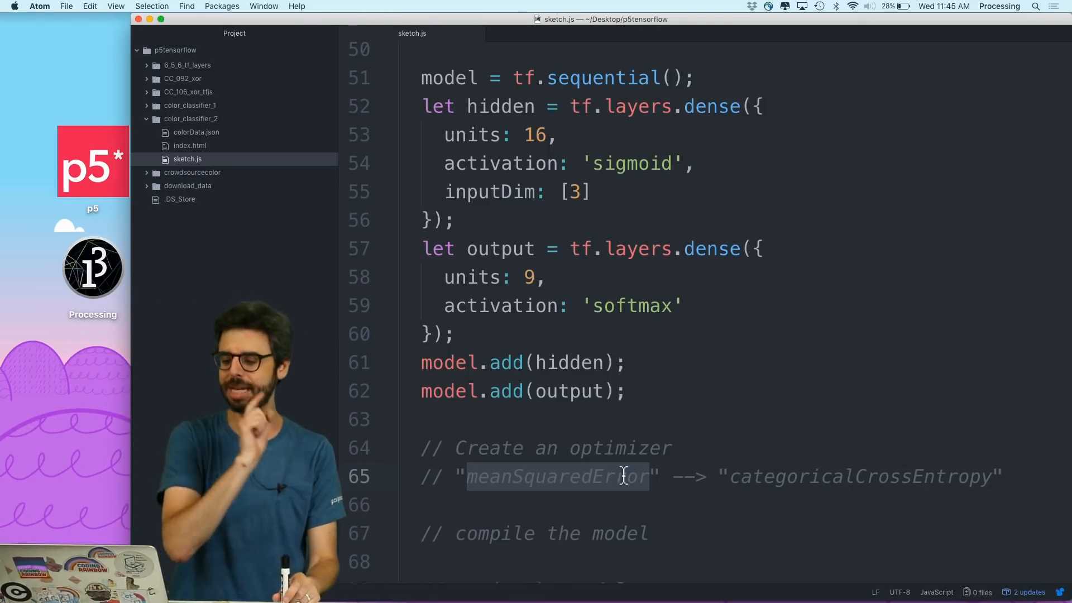
left_click(643, 477)
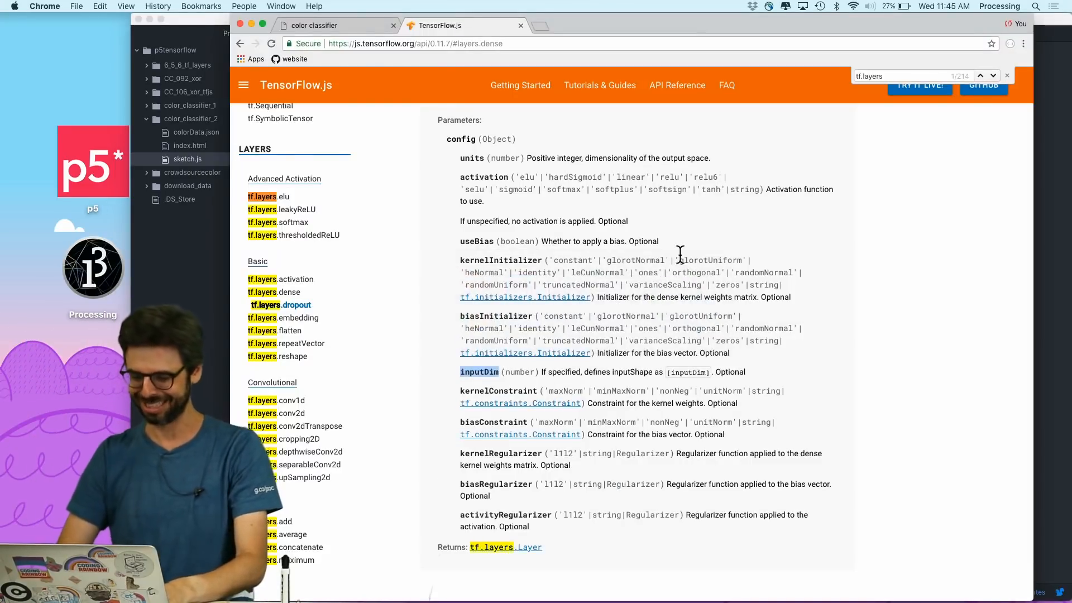
Step: Return to the color classifier page with its DevTools console
left_click(314, 26)
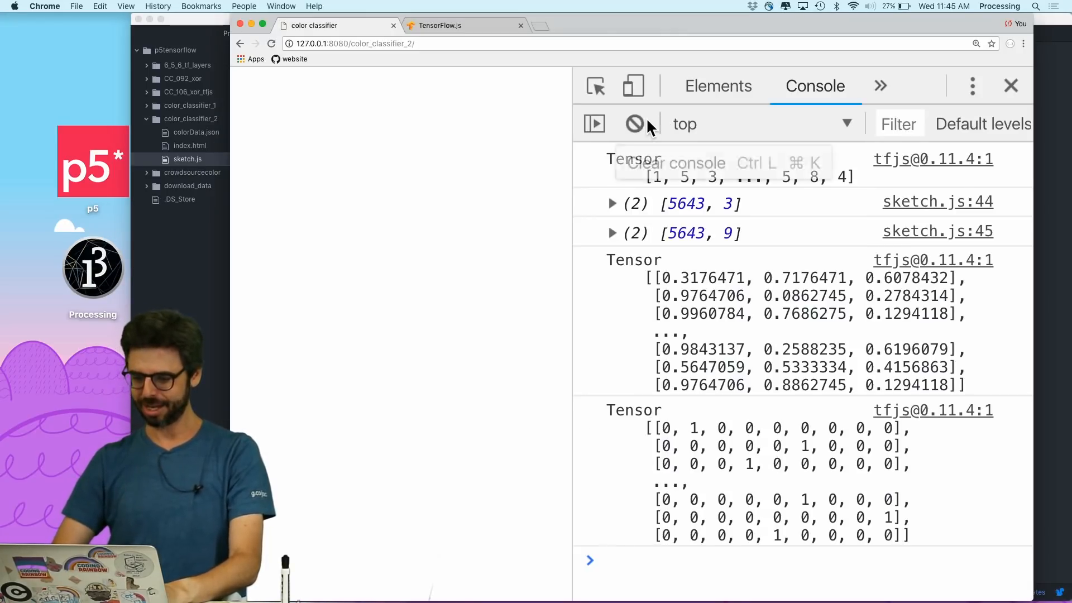
Step: Evaluate model in the console and look through the sequential model's properties
type("model")
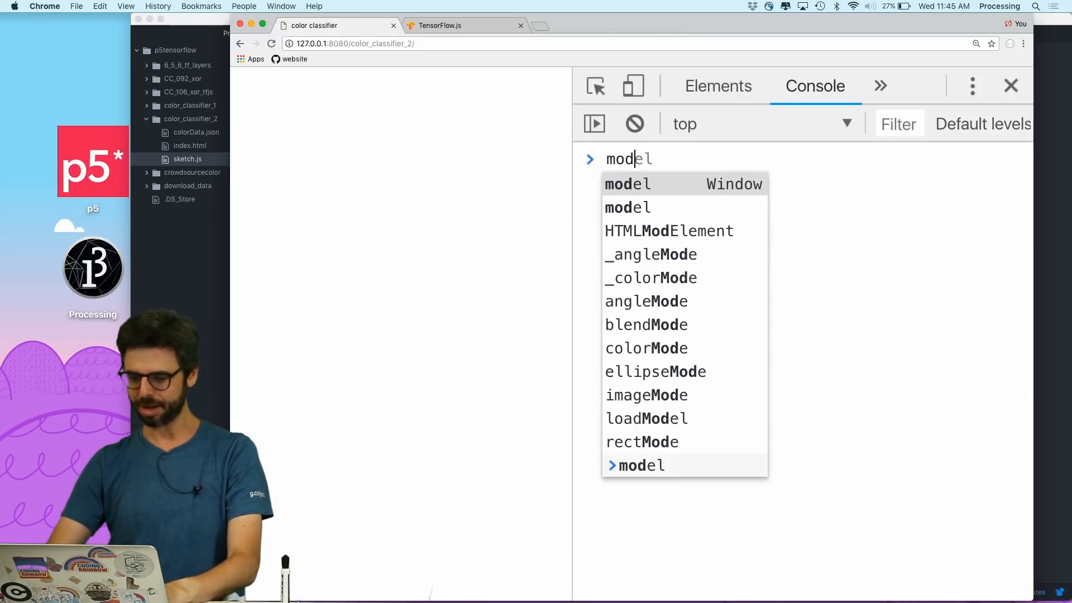
key("Enter")
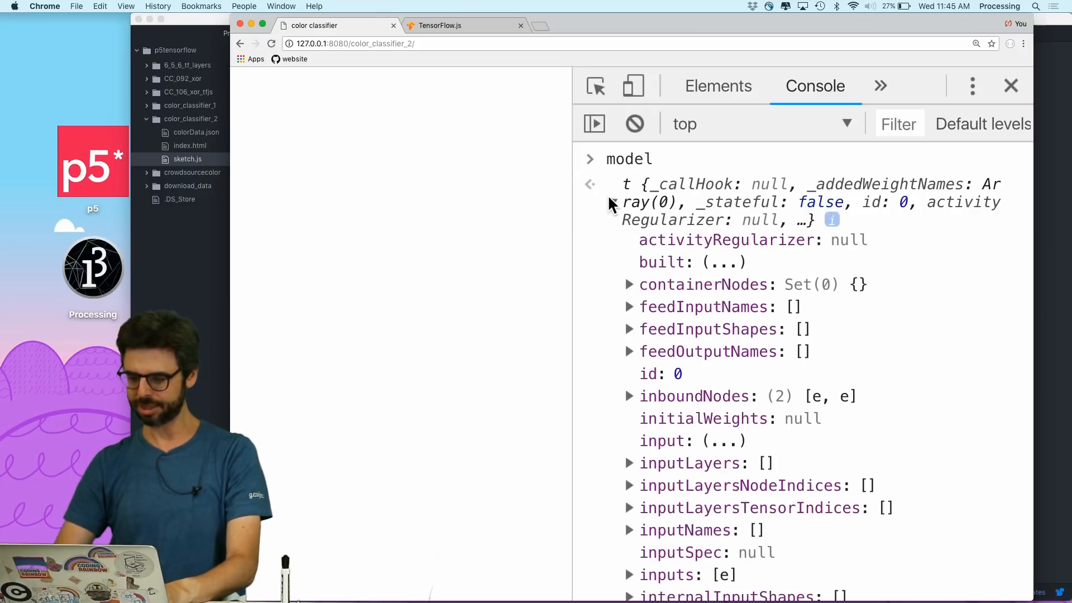
scroll("down", 3)
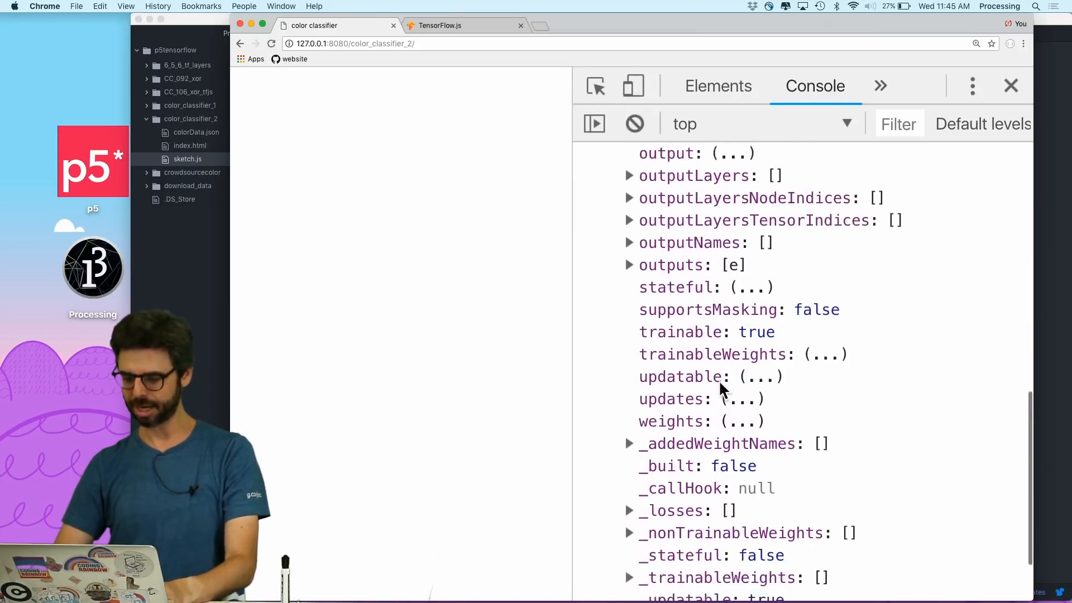